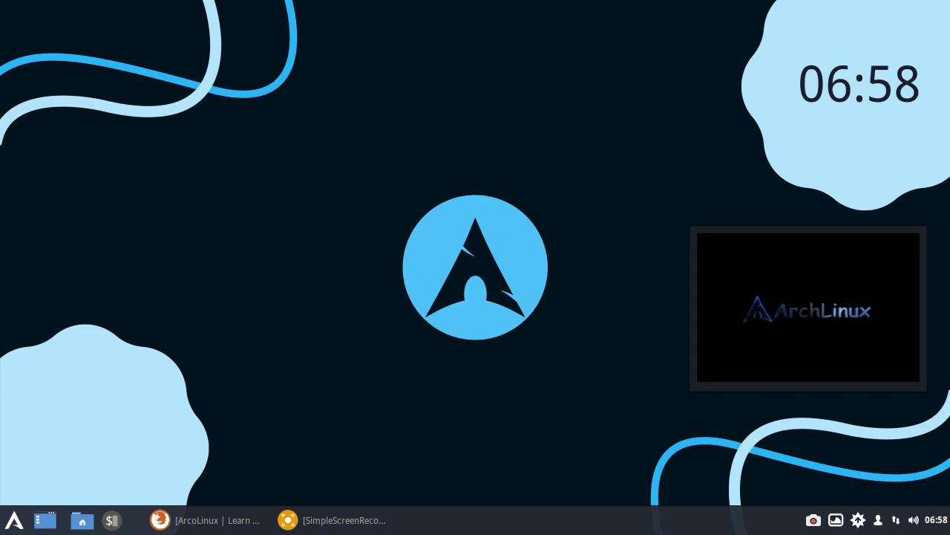
# Step: Bring the Firefox window with the arcolinux.com home page to the front from the panel
pyautogui.click(82, 520)
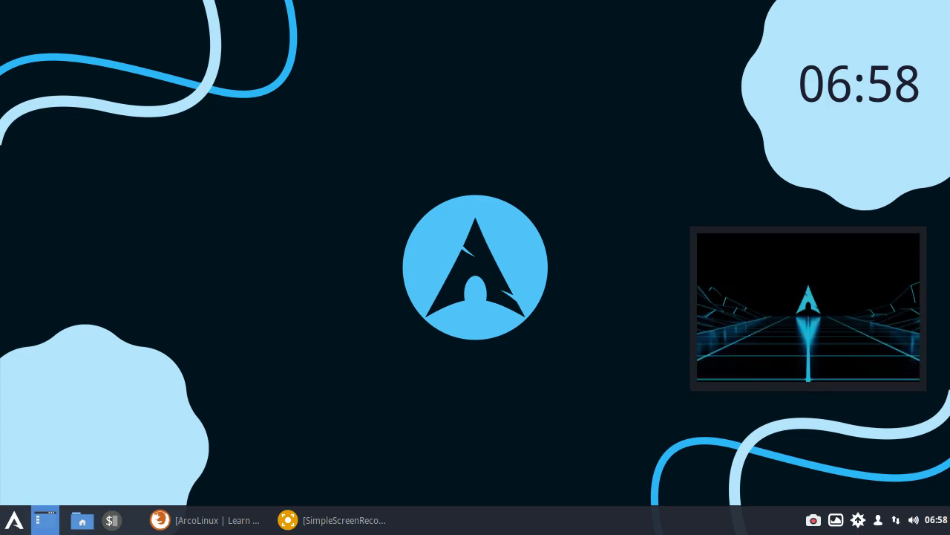
pyautogui.click(13, 519)
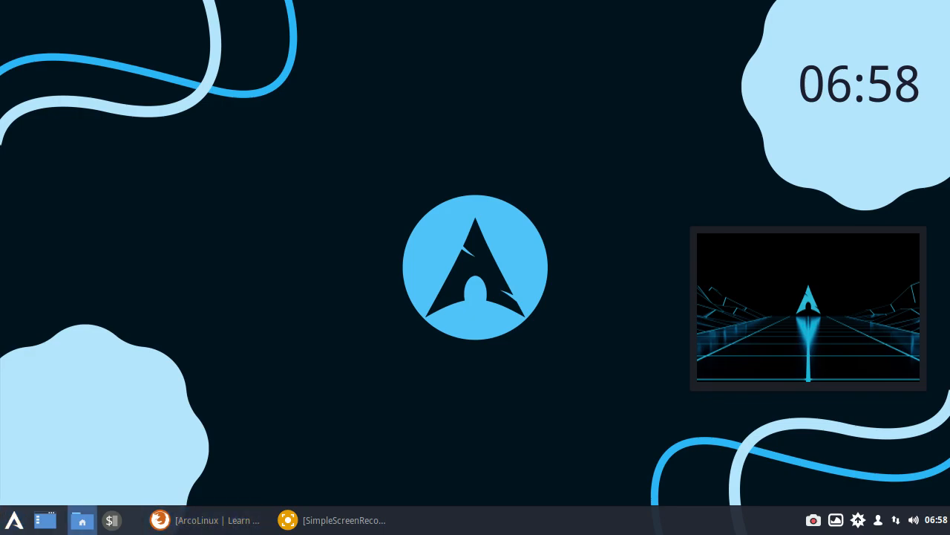
pyautogui.click(82, 520)
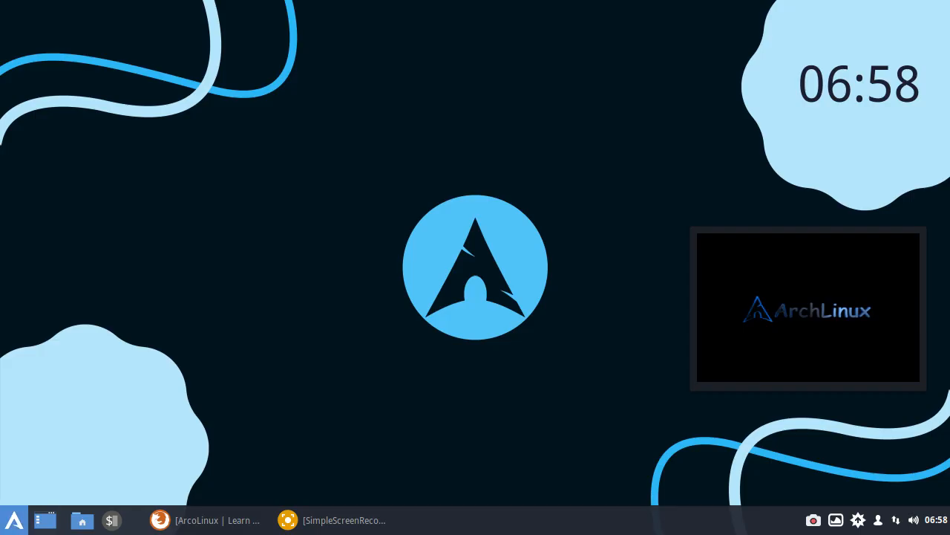
pyautogui.click(13, 520)
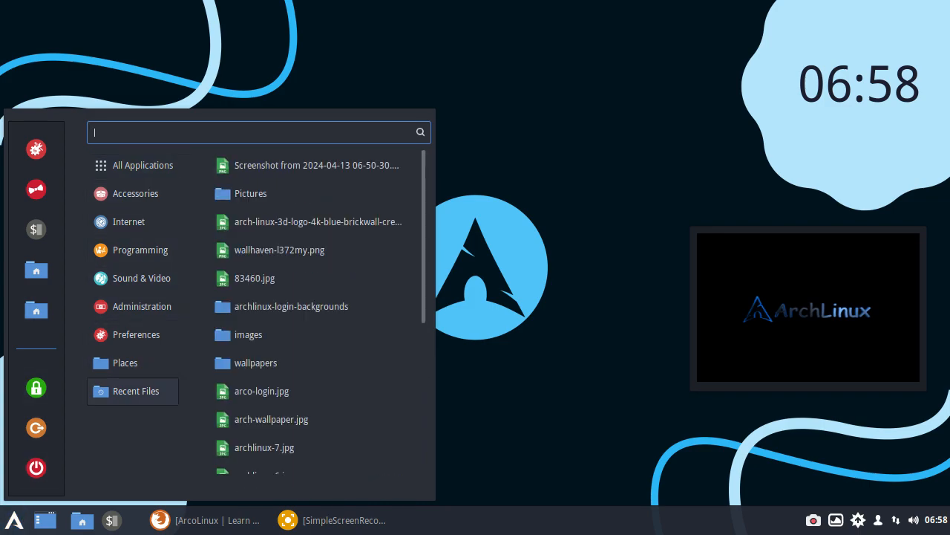
pyautogui.click(142, 306)
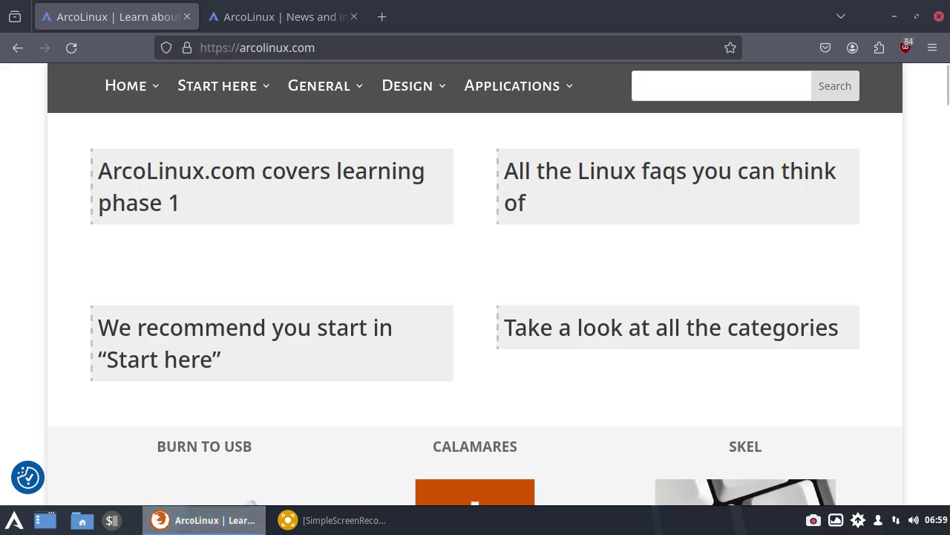
# Step: Scroll through the arcolinux.com home page article listings and back up
pyautogui.scroll(-3)
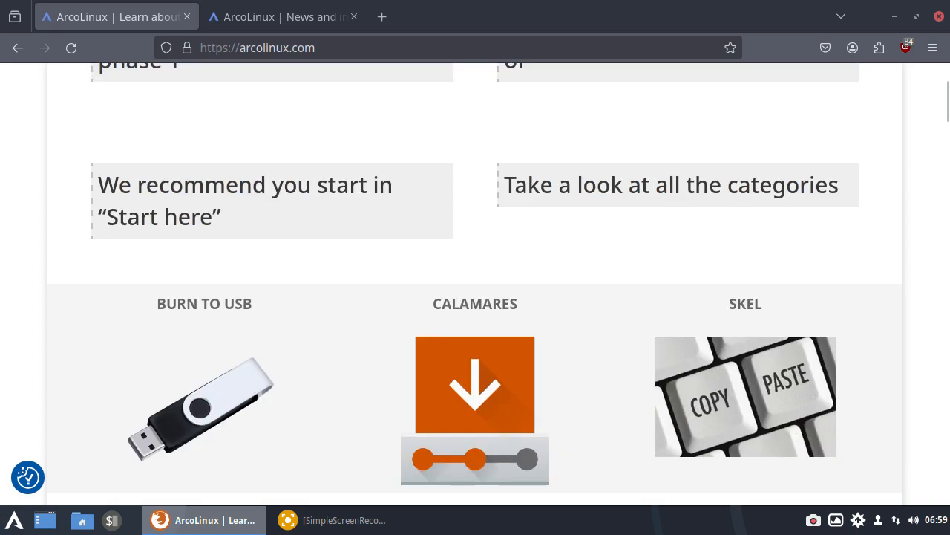
pyautogui.scroll(-3)
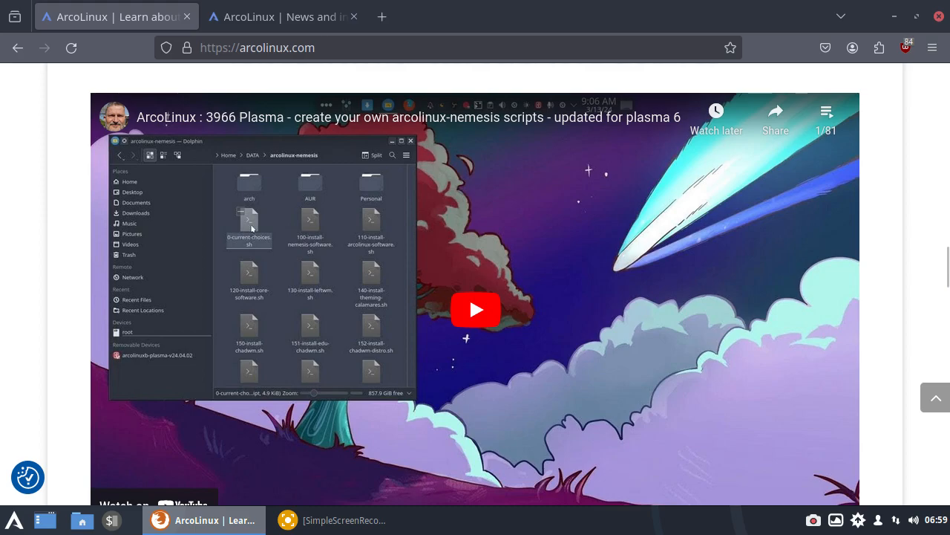
pyautogui.scroll(-3)
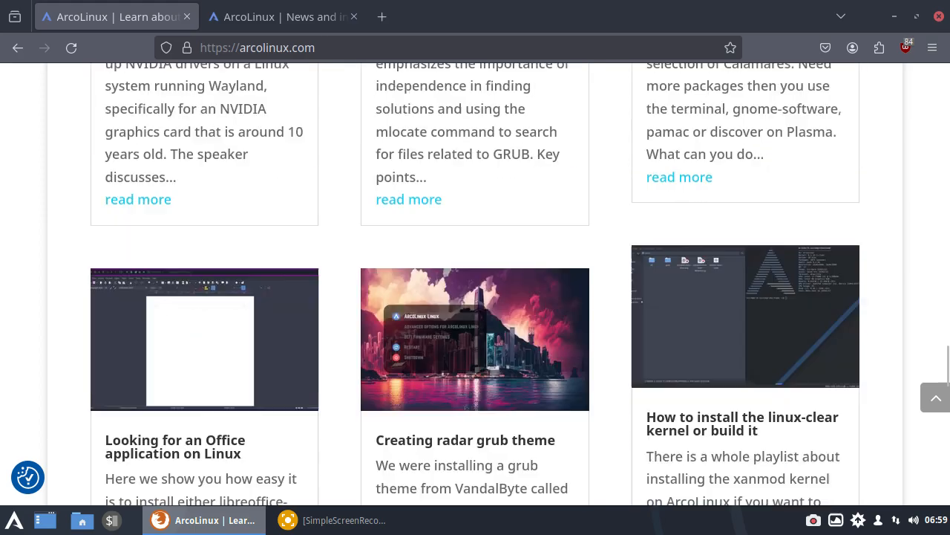
pyautogui.scroll(-3)
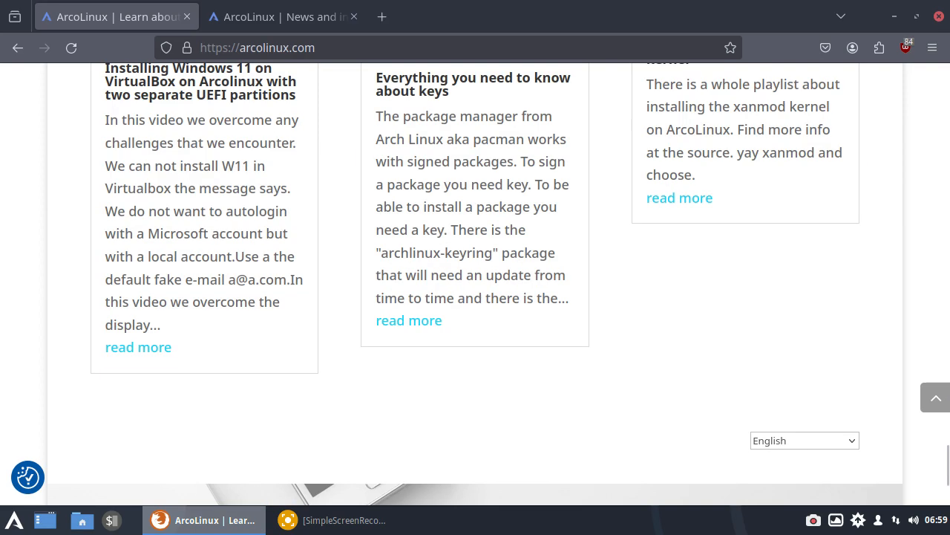
pyautogui.scroll(3)
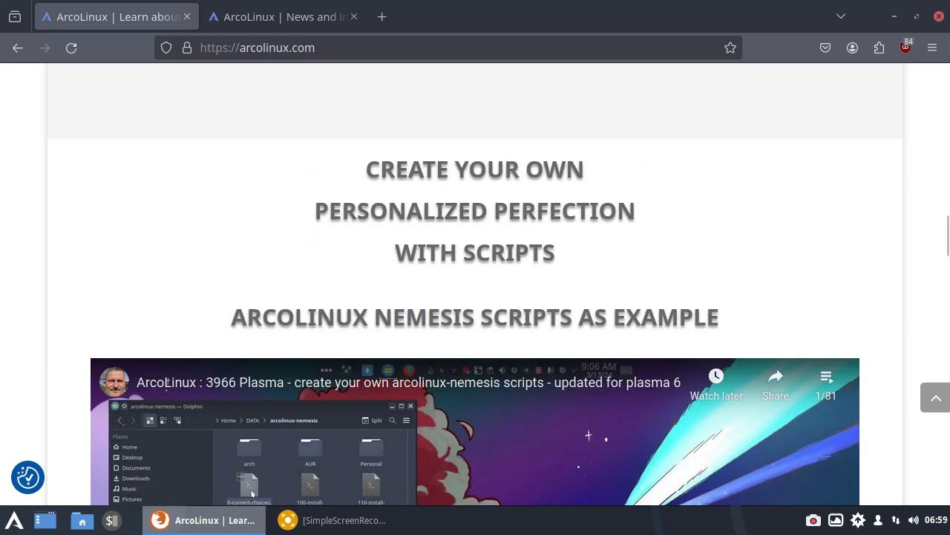
pyautogui.scroll(-3)
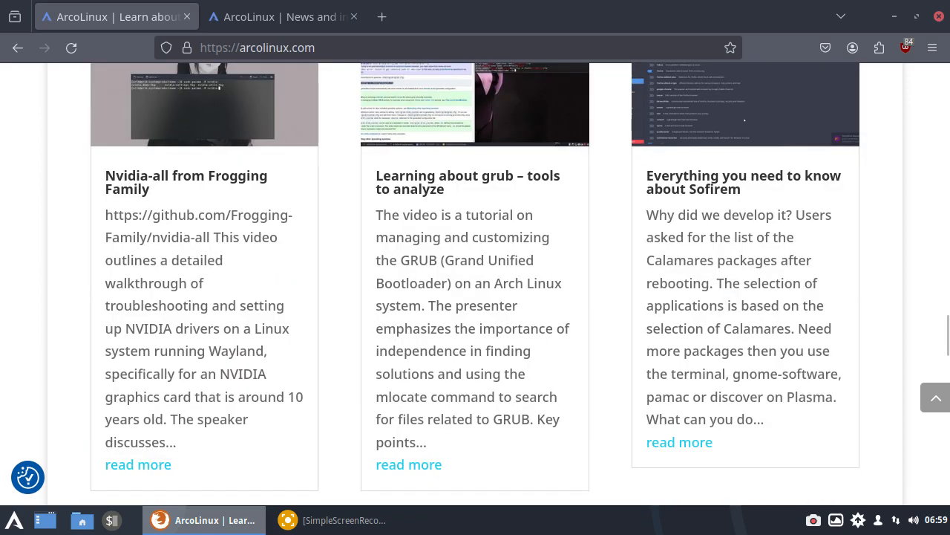
pyautogui.scroll(-3)
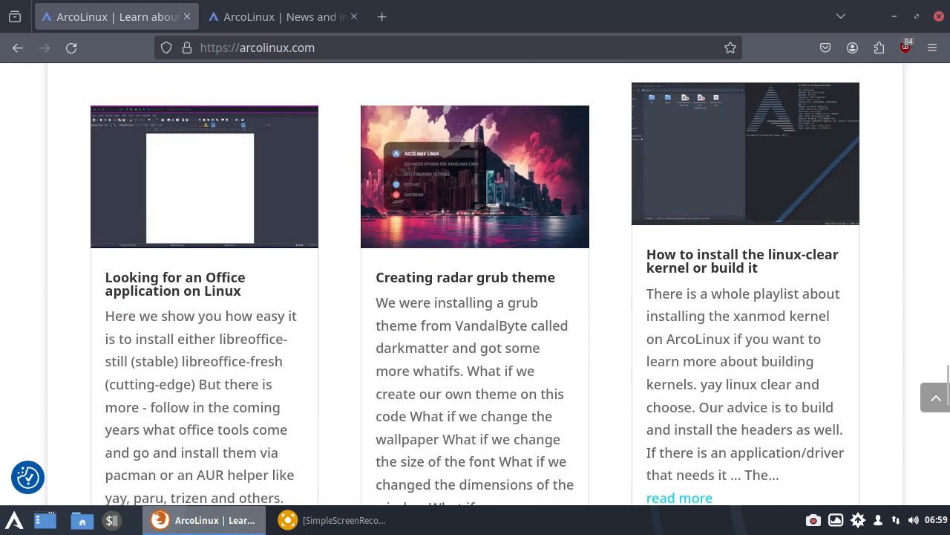
pyautogui.scroll(-3)
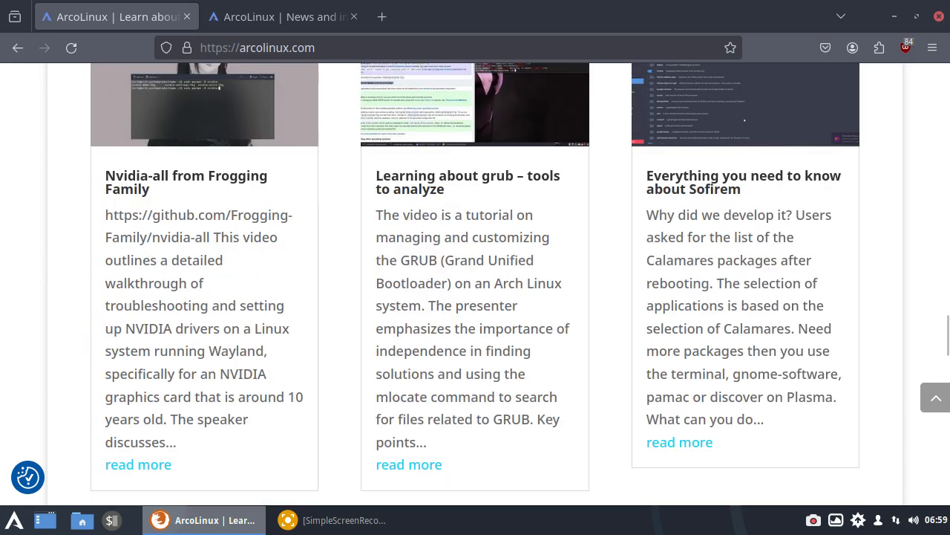
pyautogui.scroll(3)
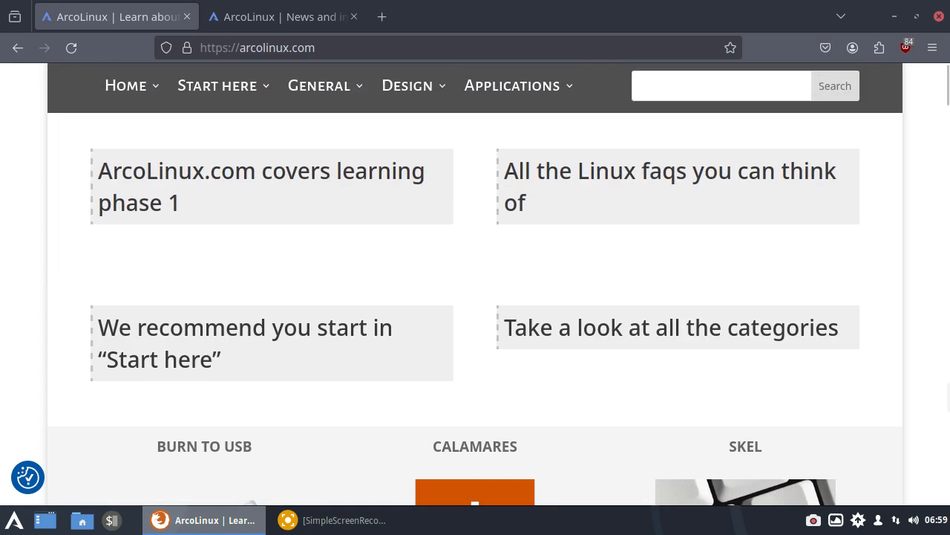
# Step: Go to the BIOS/UEFI page from the Start here section
pyautogui.click(217, 85)
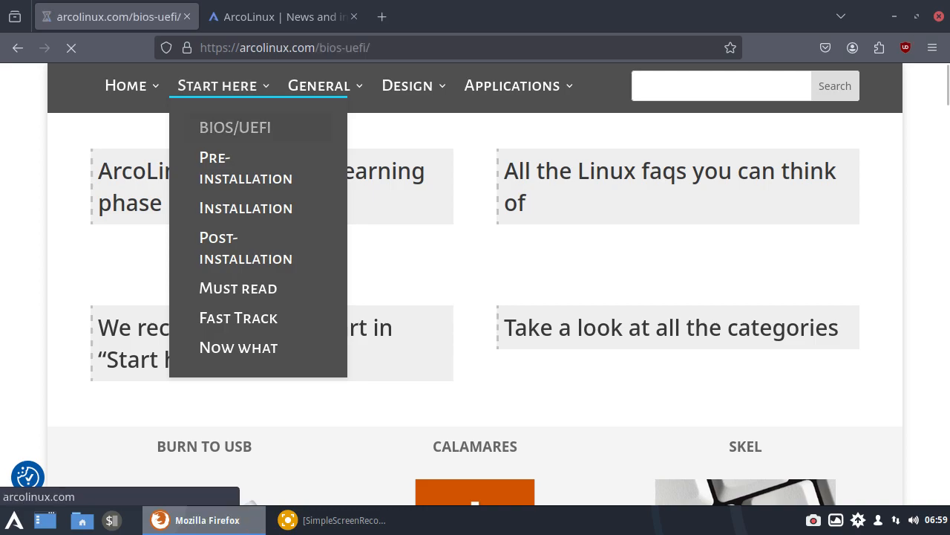
# Step: Scroll through the BIOS/UEFI page's secure boot and BIOS setup videos, then return to the top
pyautogui.click(235, 127)
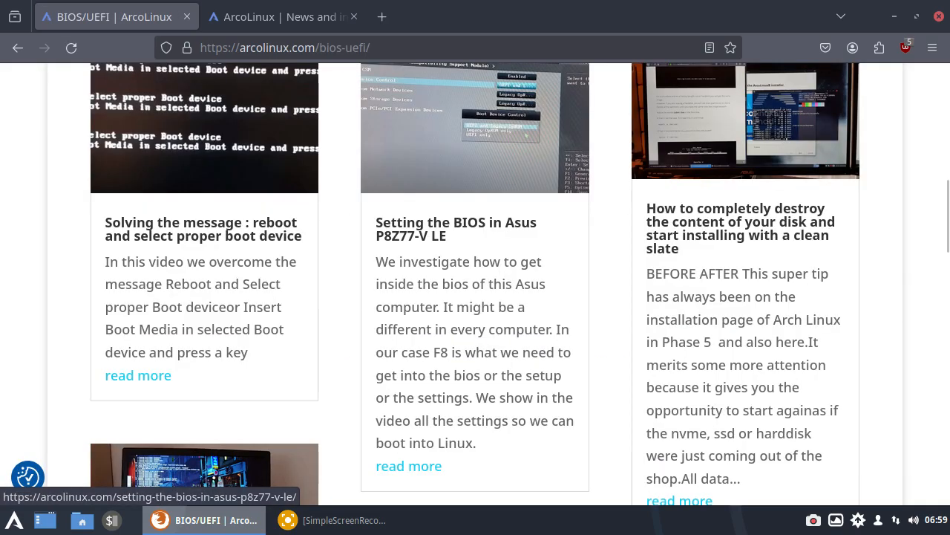
pyautogui.scroll(-3)
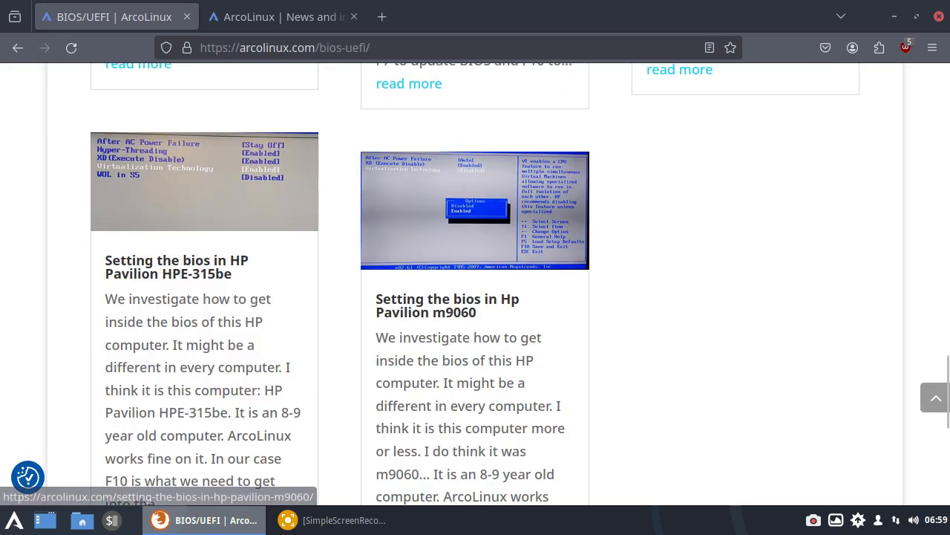
pyautogui.scroll(-3)
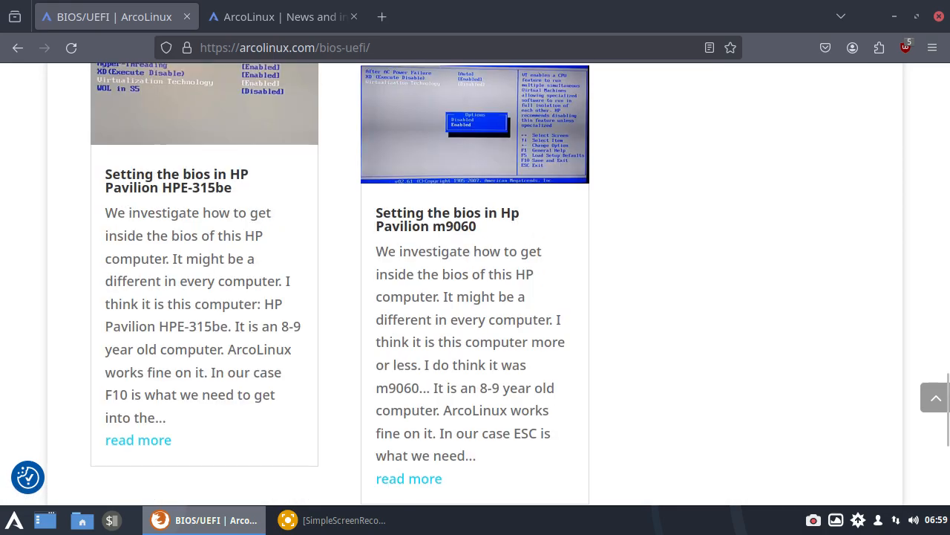
pyautogui.scroll(3)
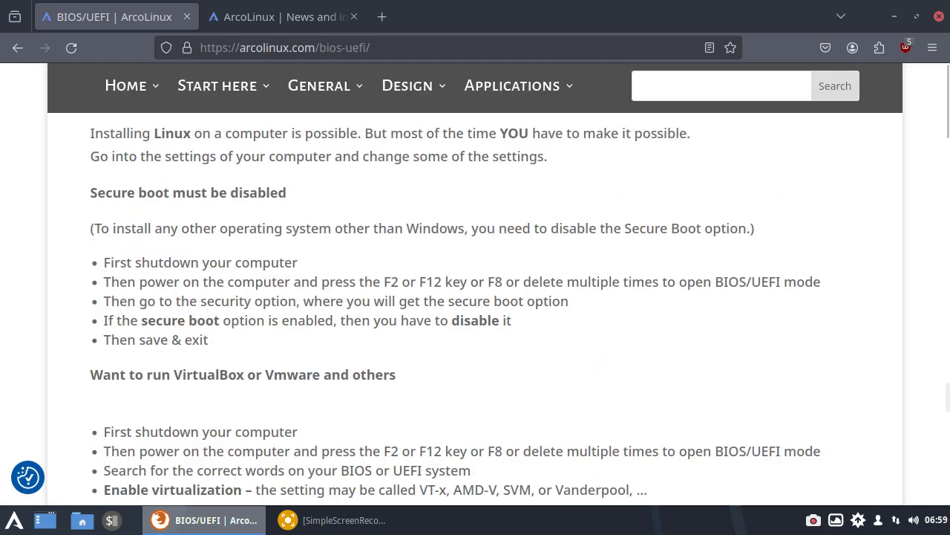
pyautogui.click(217, 84)
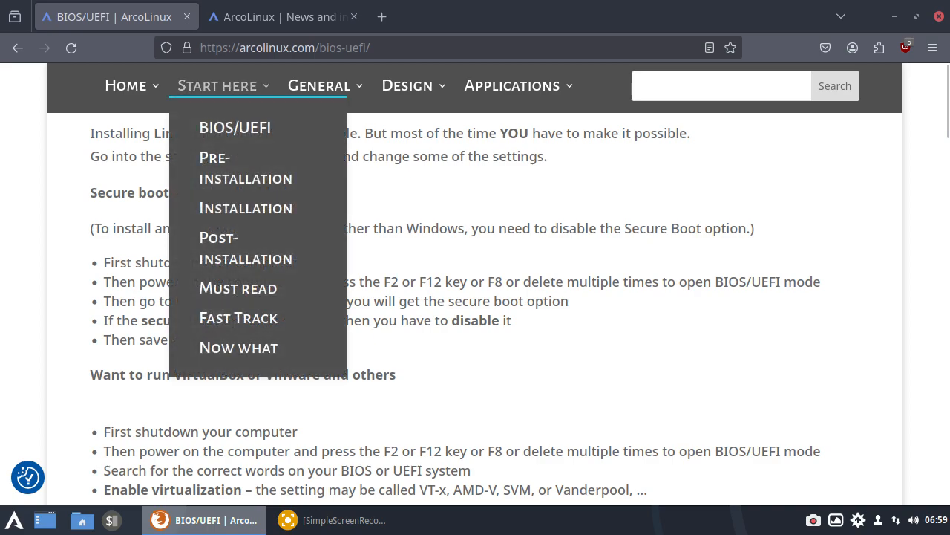
# Step: Open the Pre-installation page and scroll through its Calamares installer articles and back to the top
pyautogui.click(246, 167)
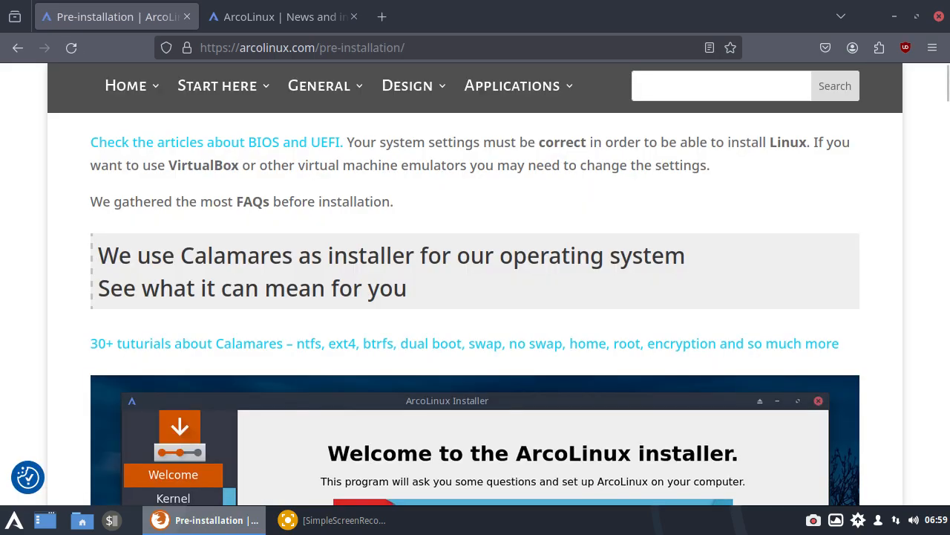
pyautogui.scroll(-3)
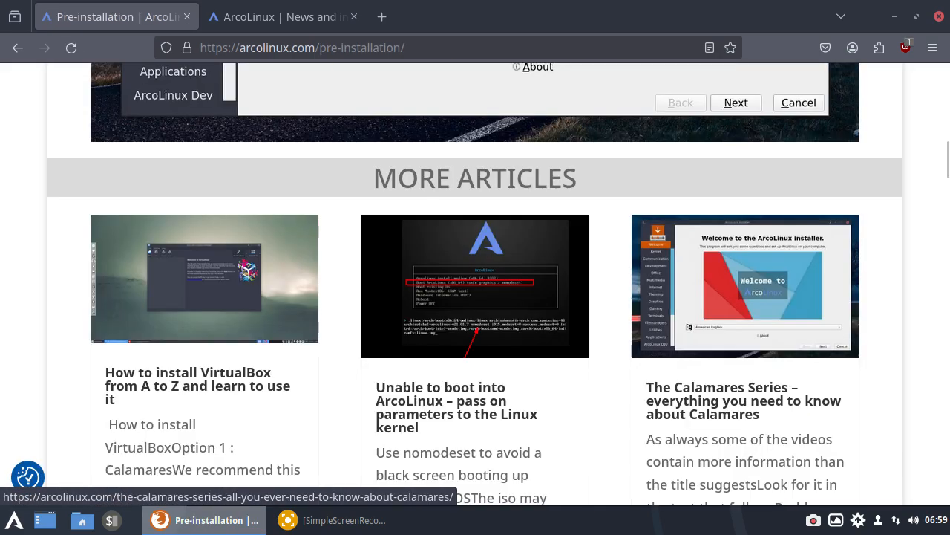
pyautogui.scroll(-3)
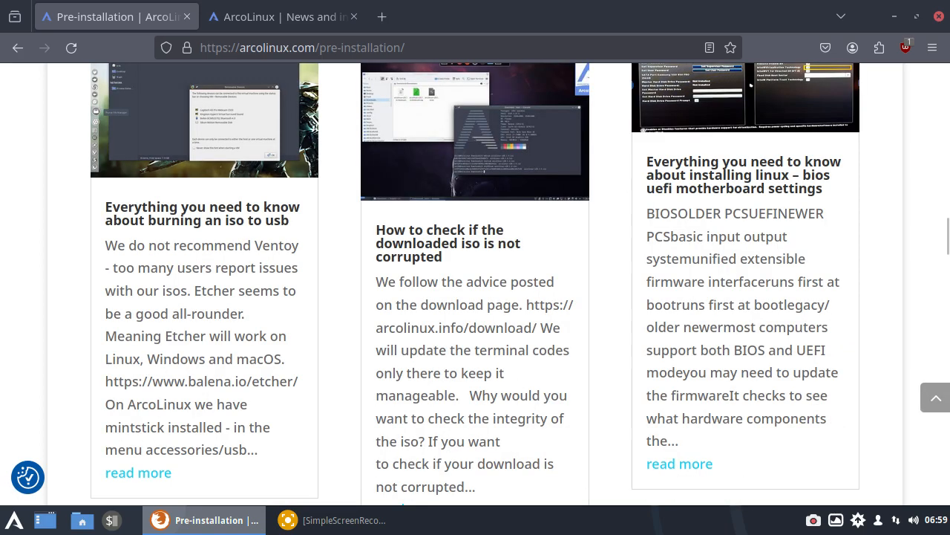
pyautogui.scroll(-3)
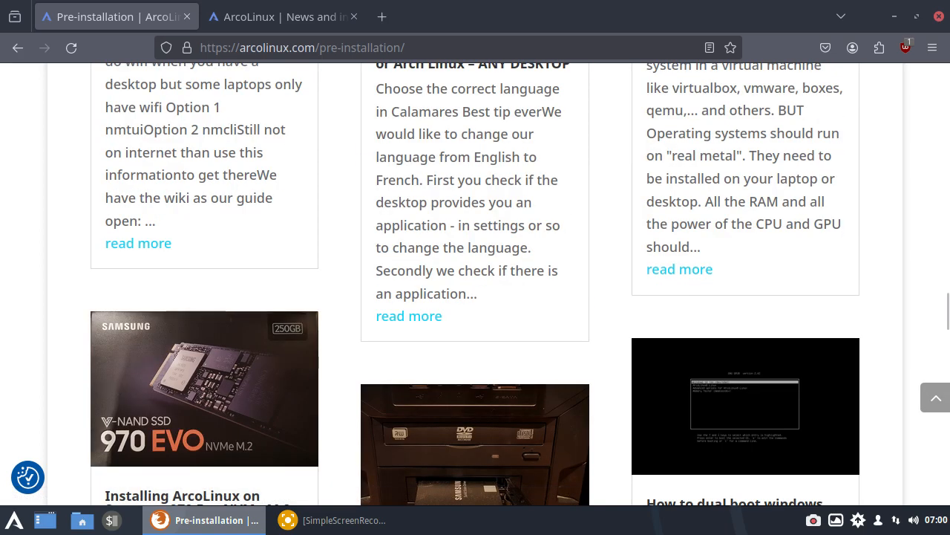
pyautogui.scroll(-3)
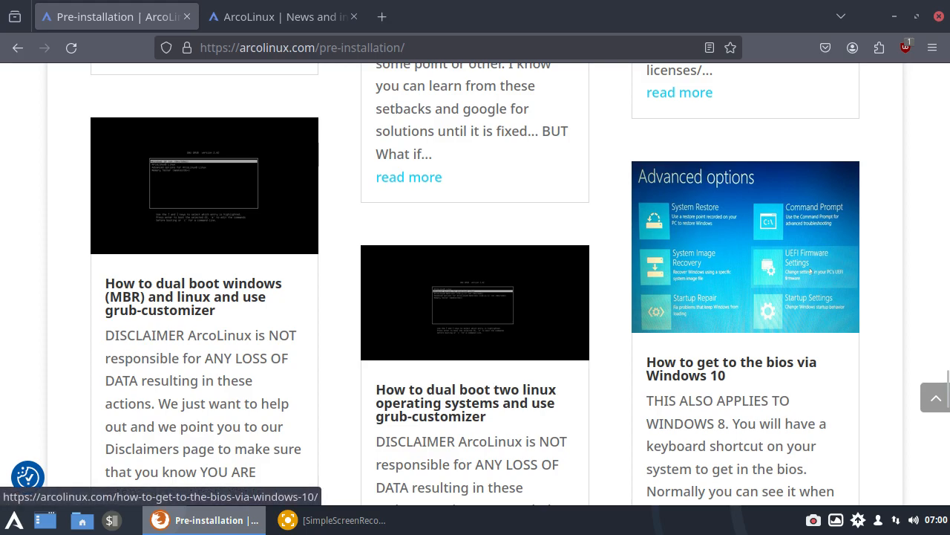
pyautogui.scroll(-3)
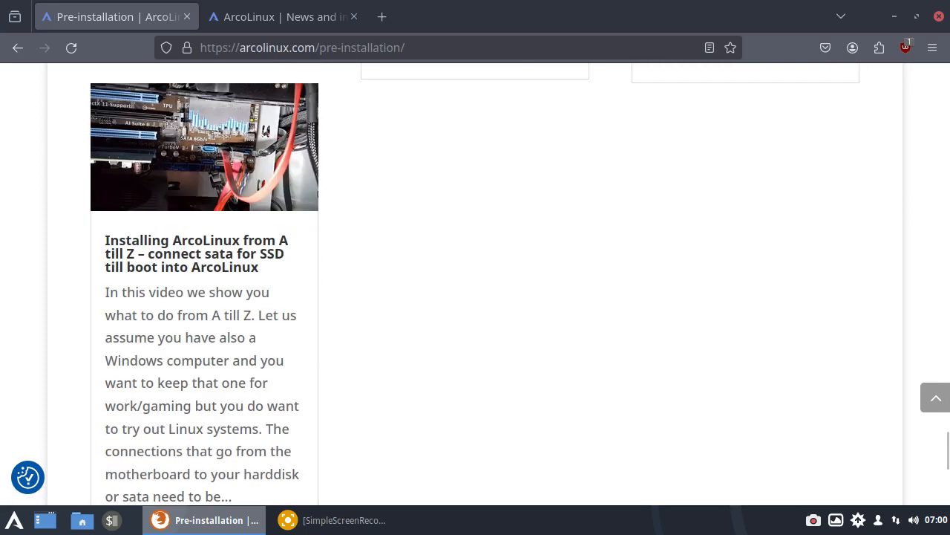
pyautogui.scroll(-3)
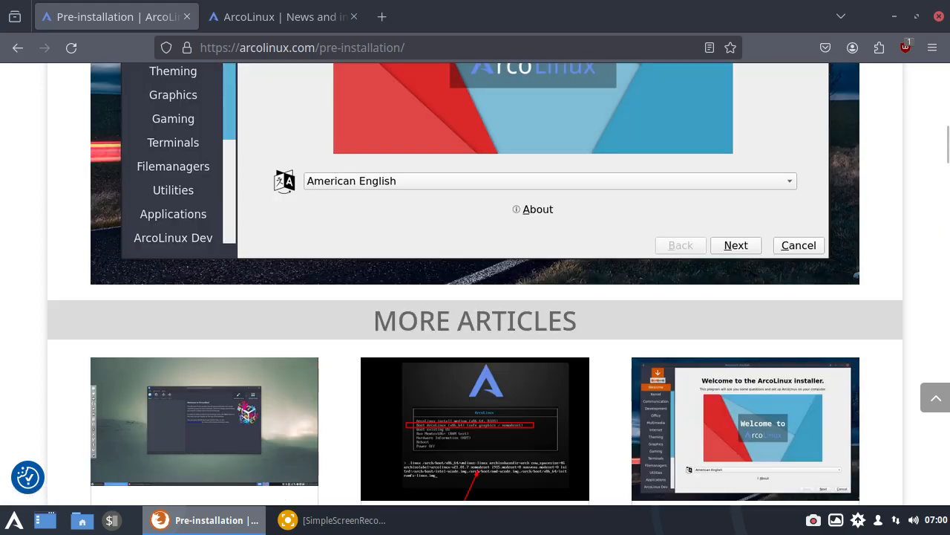
pyautogui.scroll(3)
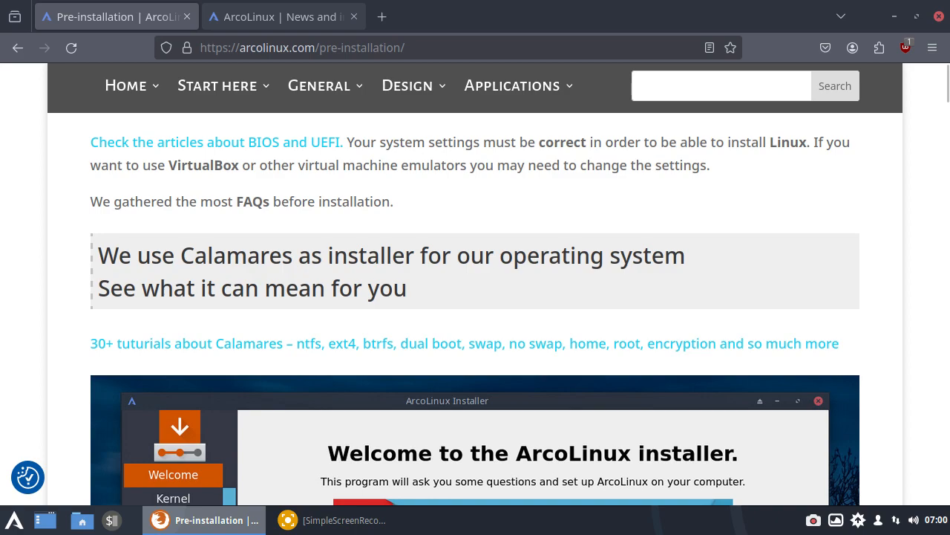
pyautogui.click(217, 84)
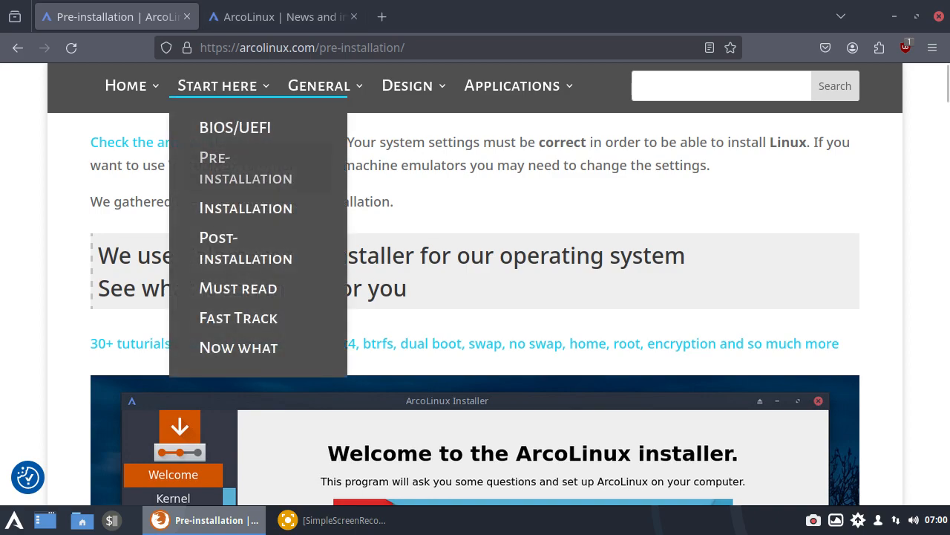
pyautogui.moveTo(238, 288)
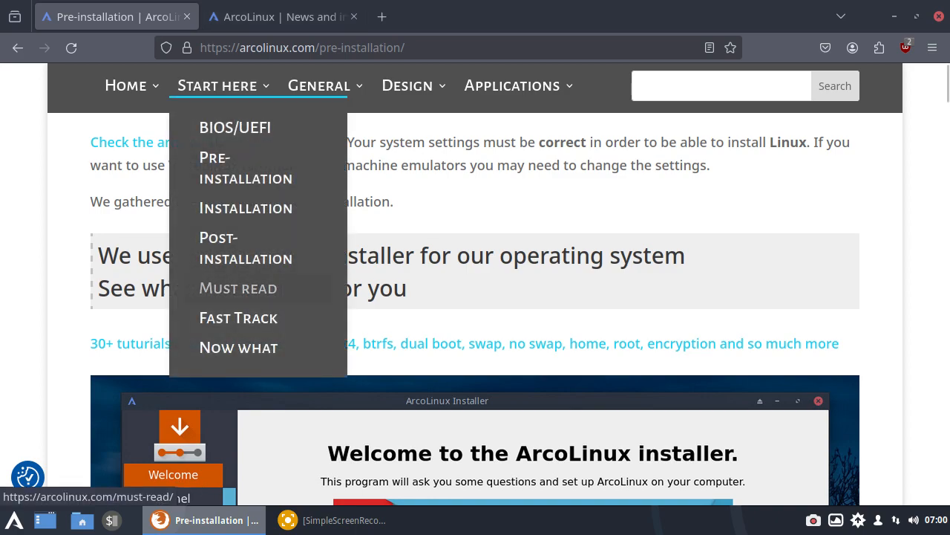
# Step: Open the Must read page and scroll down through its tutorial article cards and back up
pyautogui.click(238, 289)
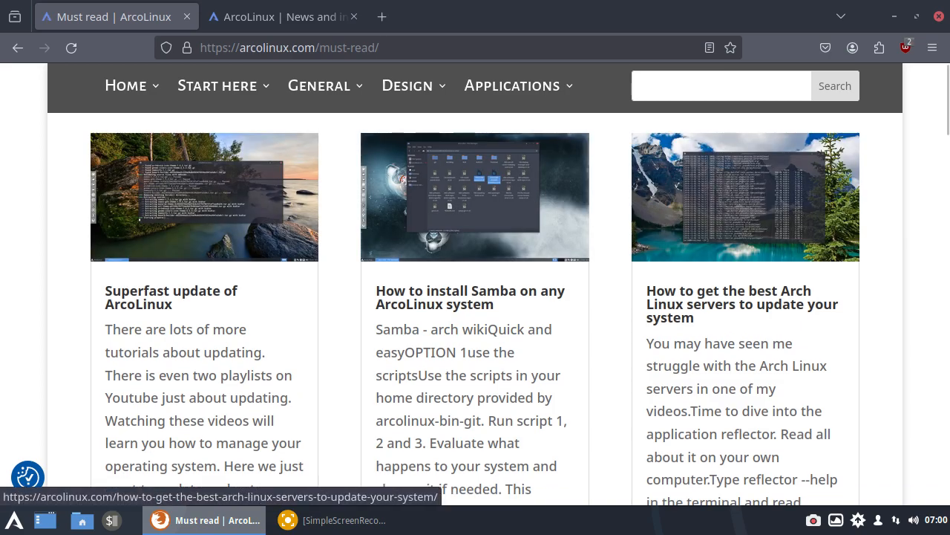
pyautogui.scroll(-3)
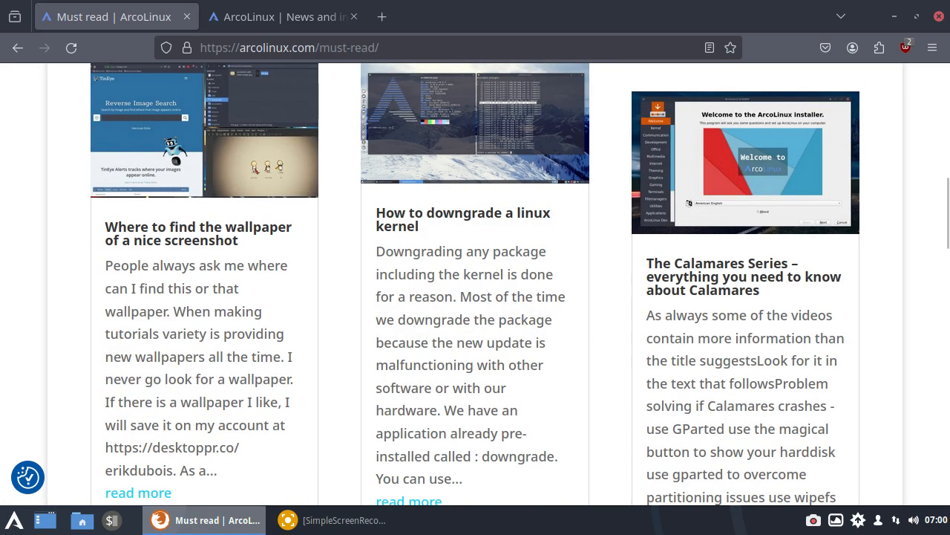
pyautogui.scroll(-3)
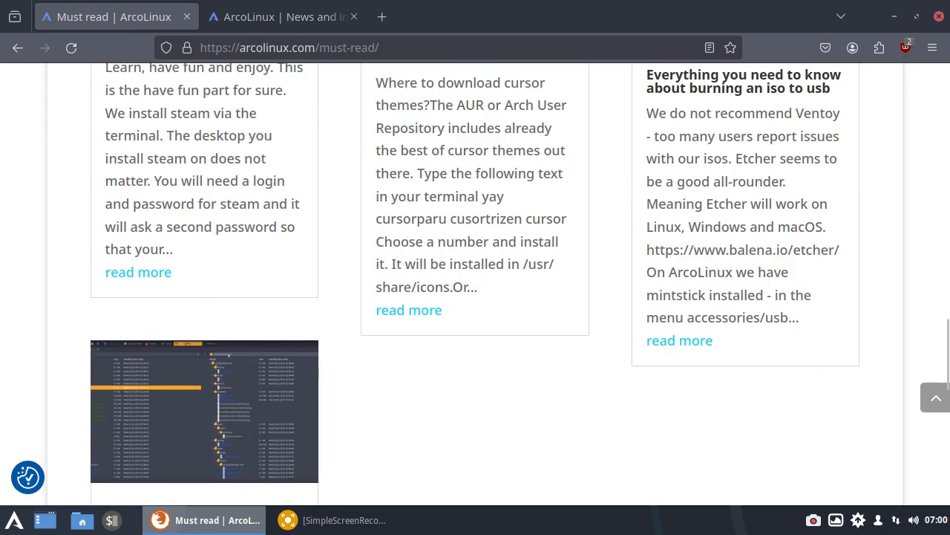
pyautogui.scroll(-3)
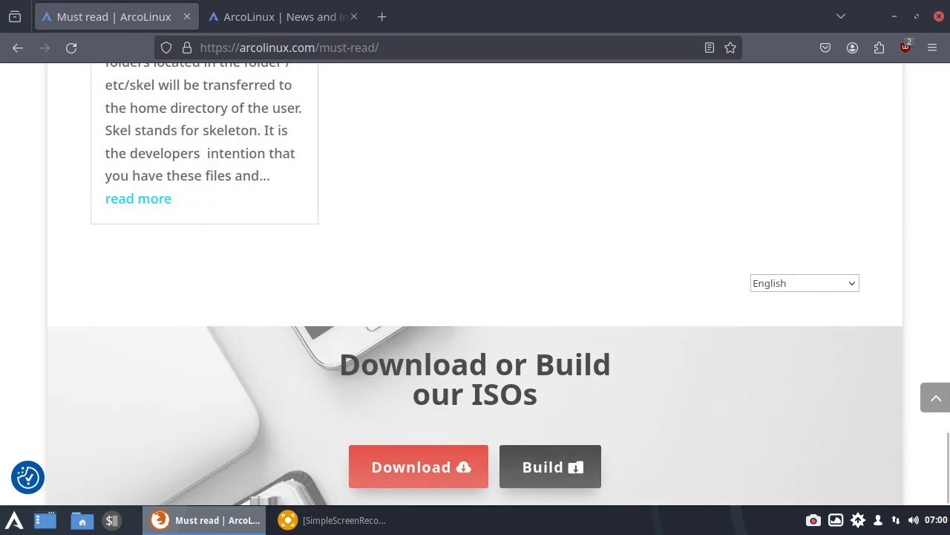
pyautogui.scroll(3)
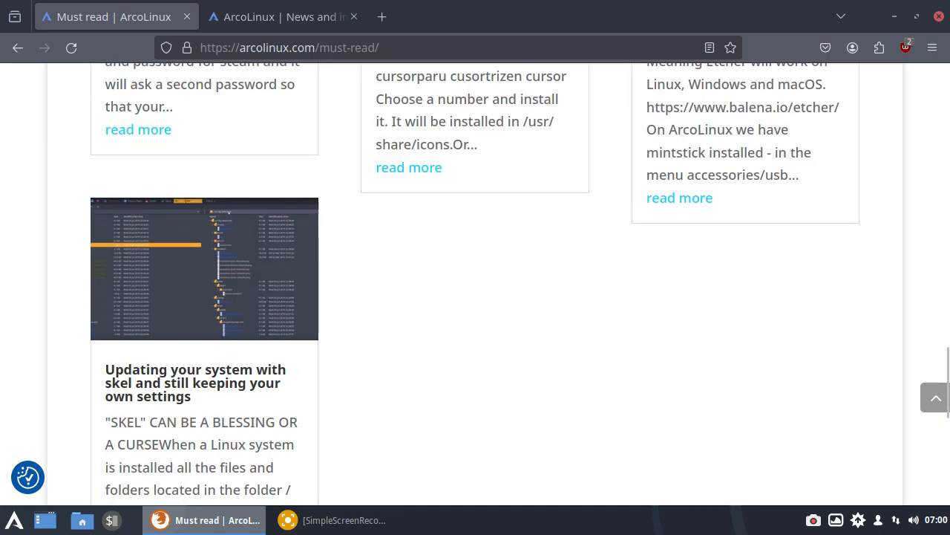
pyautogui.scroll(3)
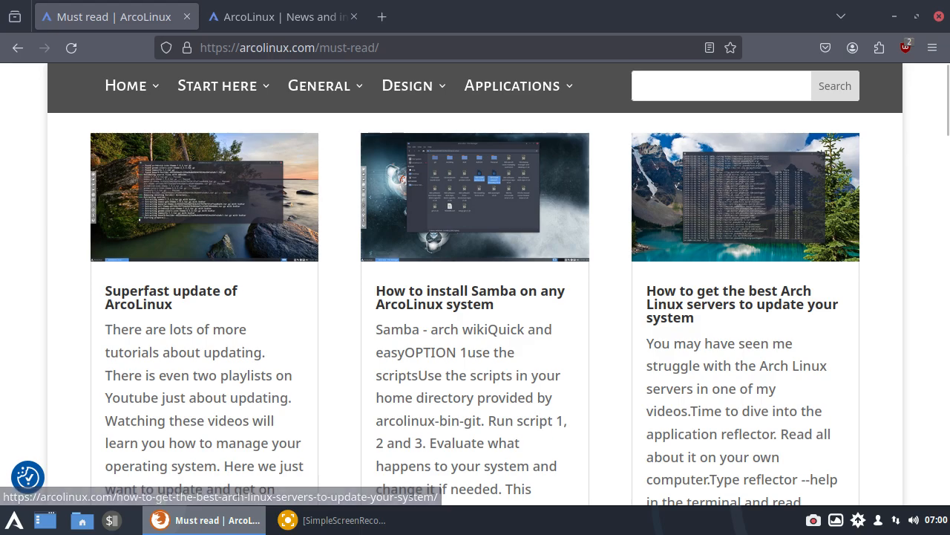
pyautogui.scroll(-3)
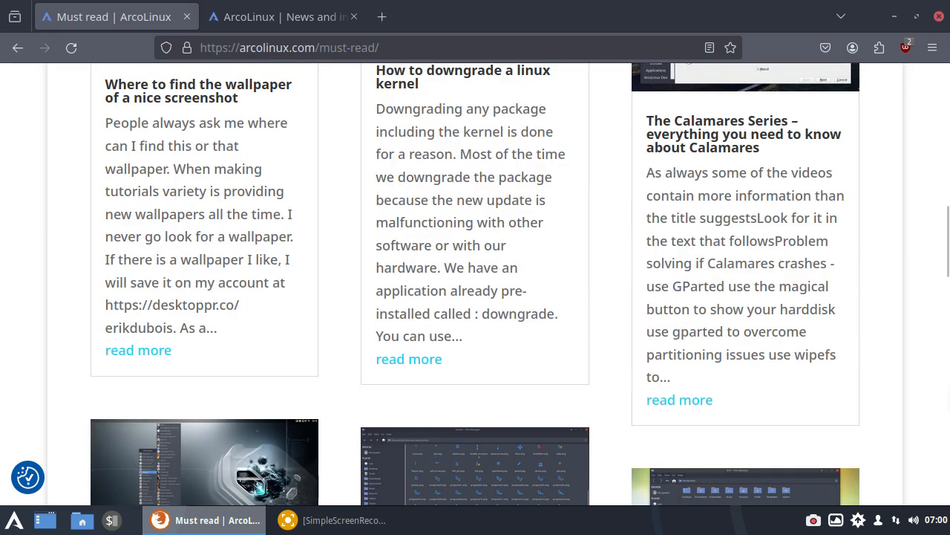
pyautogui.scroll(-3)
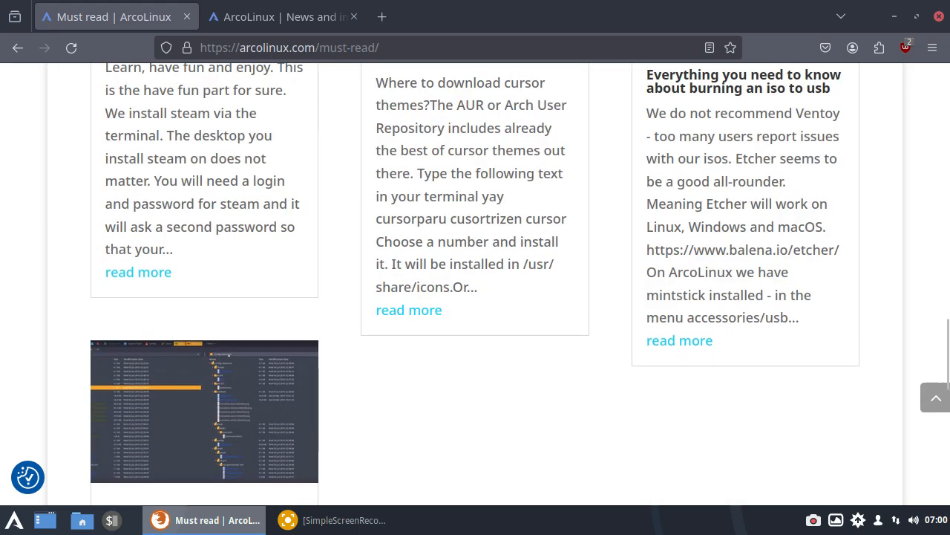
pyautogui.scroll(-3)
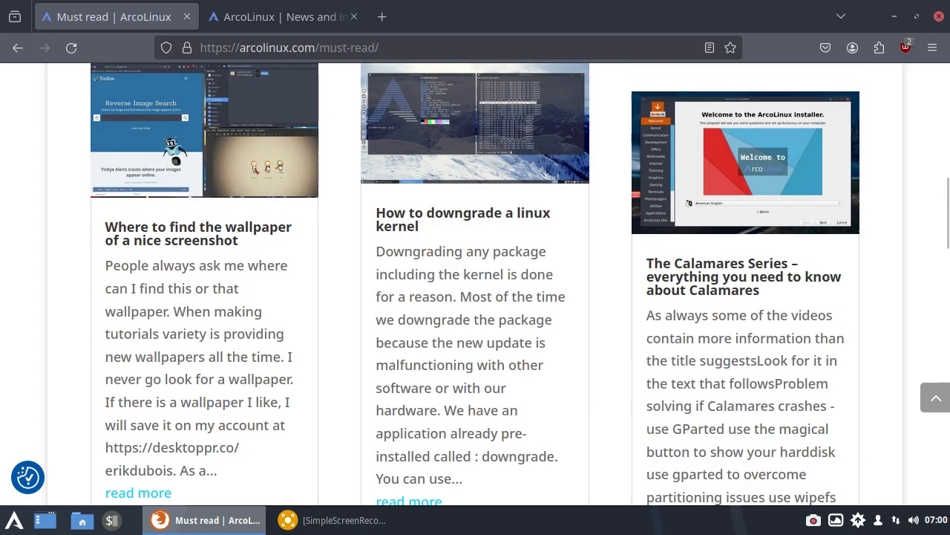
pyautogui.scroll(3)
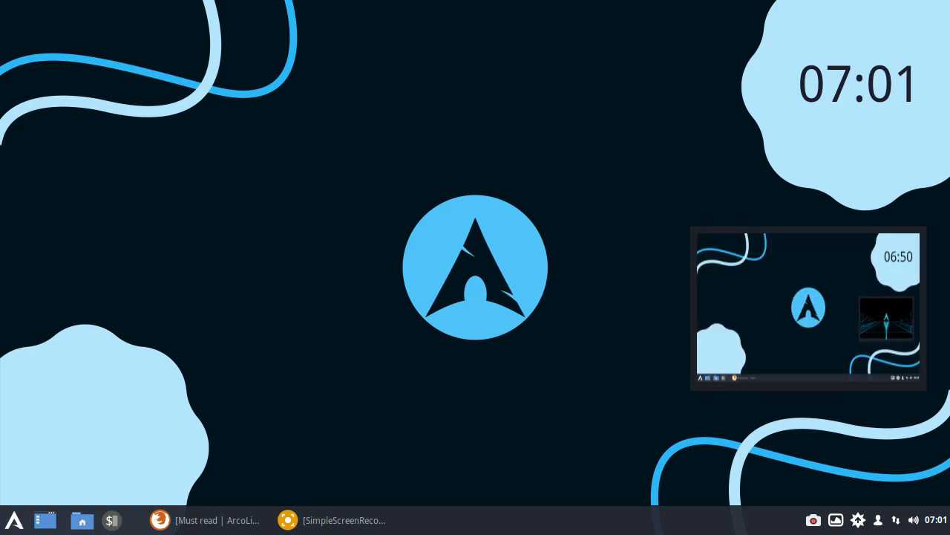
# Step: Launch Add/Remove Software from the Cinnamon menu and bring up its Preferences
pyautogui.click(14, 520)
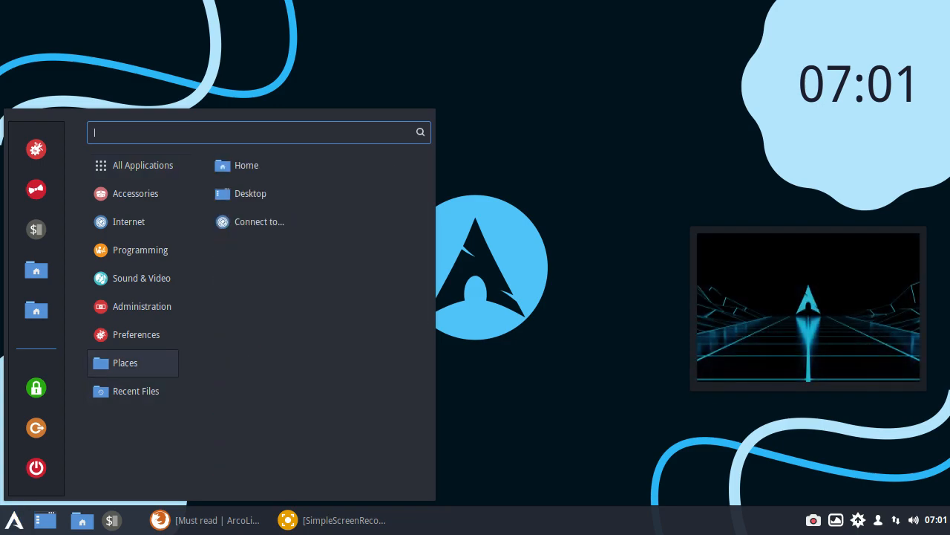
pyautogui.press('Escape')
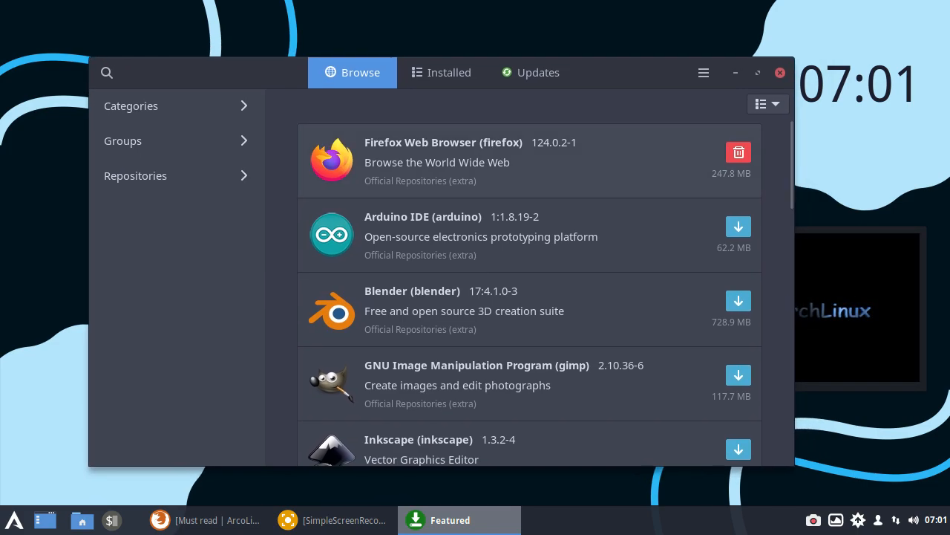
pyautogui.click(703, 72)
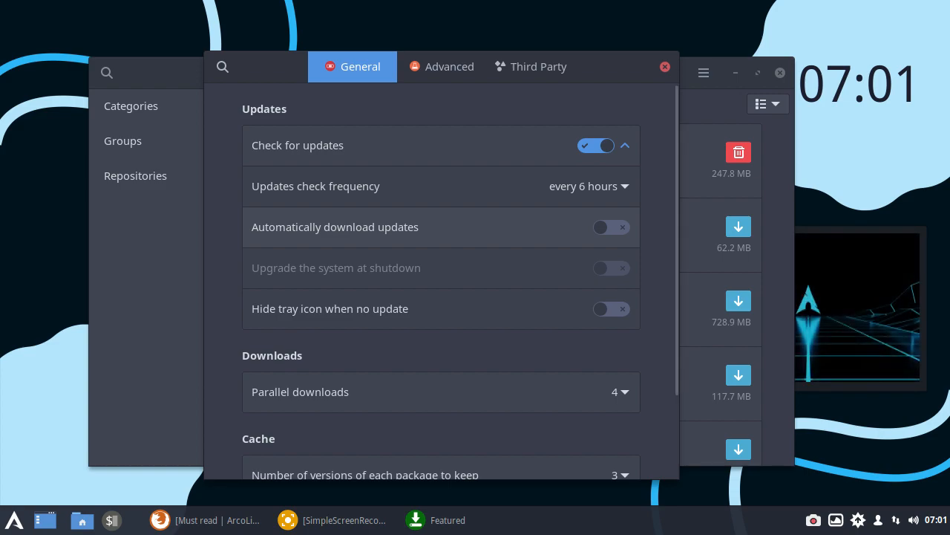
# Step: Look through the General, Advanced and Third Party preference tabs, then close Preferences
pyautogui.click(530, 67)
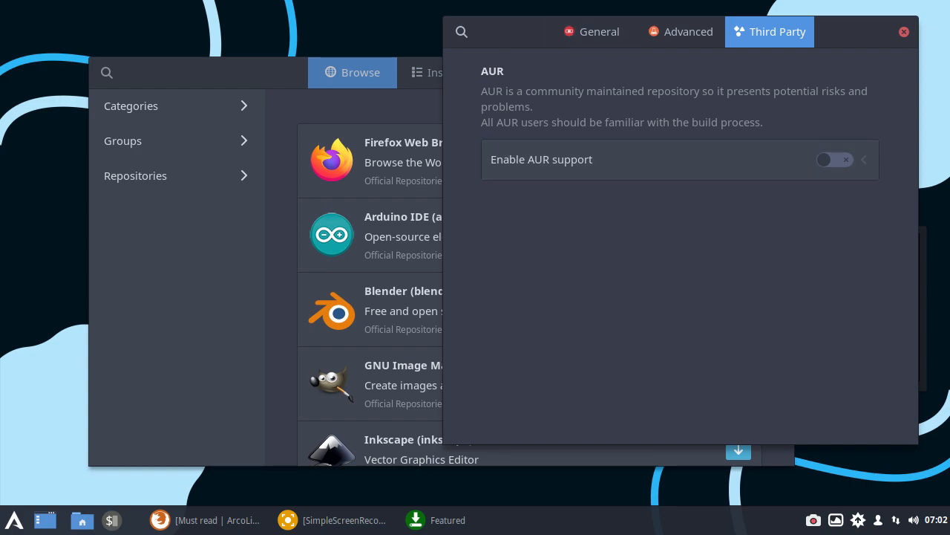
pyautogui.click(591, 31)
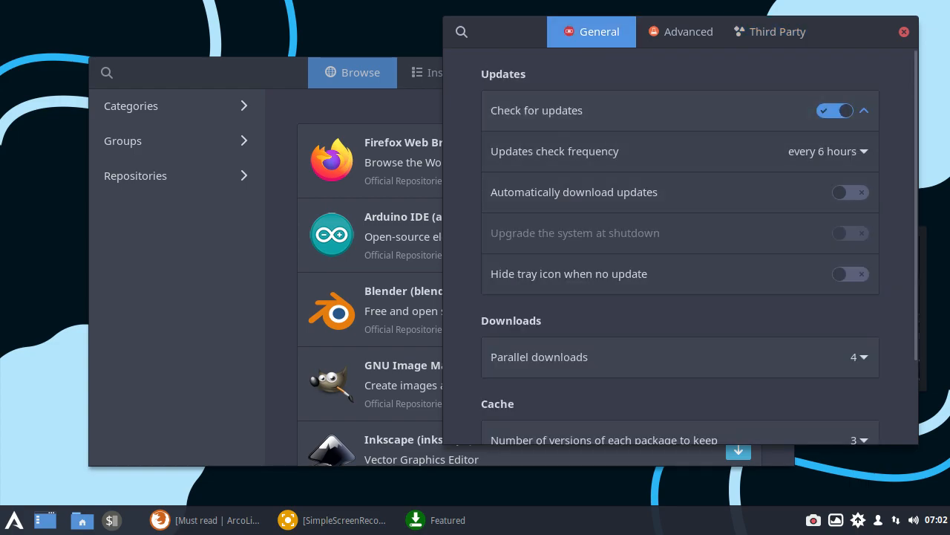
pyautogui.click(903, 32)
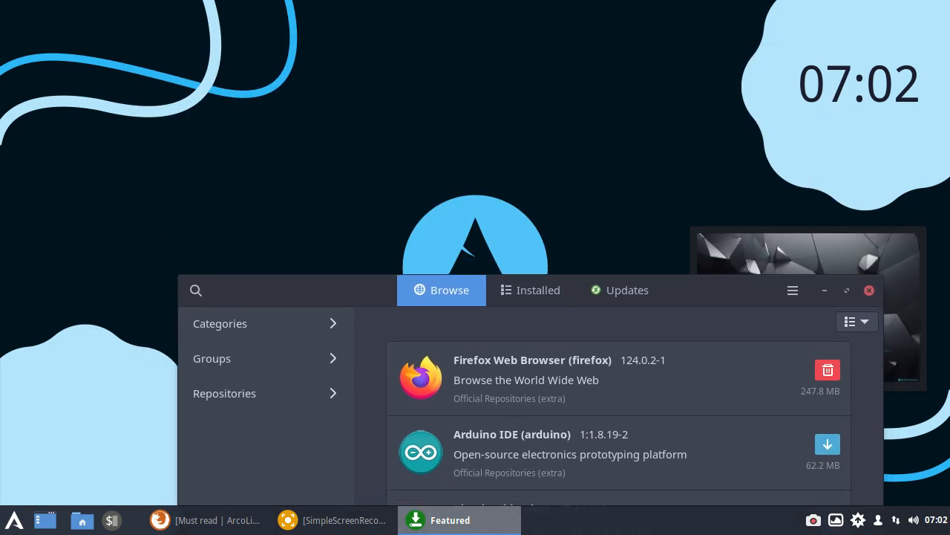
# Step: Mark GIMP for installation and apply the transaction with its 13 dependencies
pyautogui.click(847, 290)
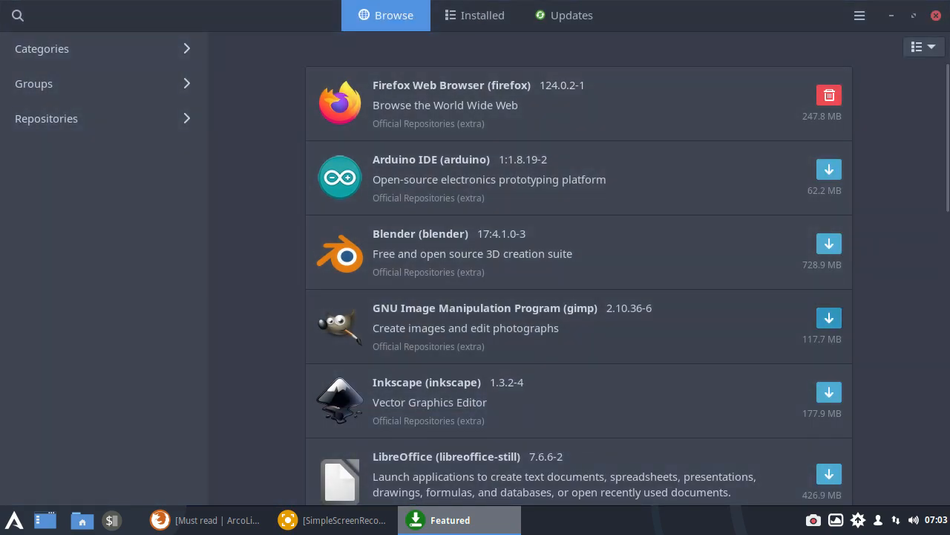
pyautogui.click(829, 317)
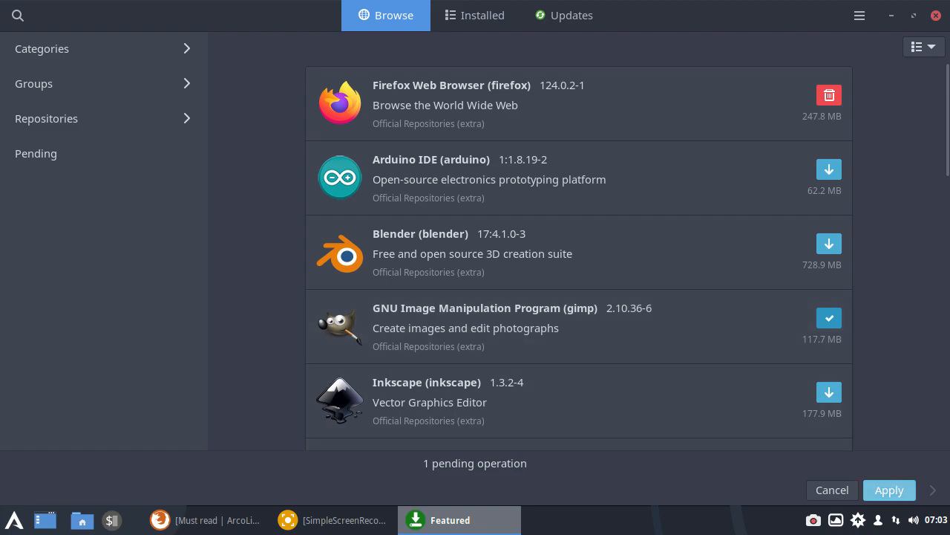
pyautogui.click(890, 490)
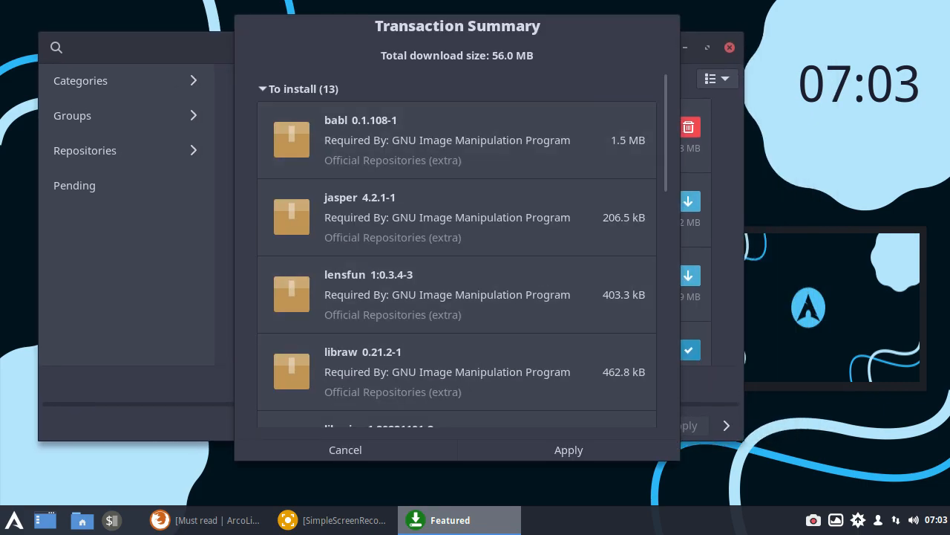
pyautogui.click(568, 448)
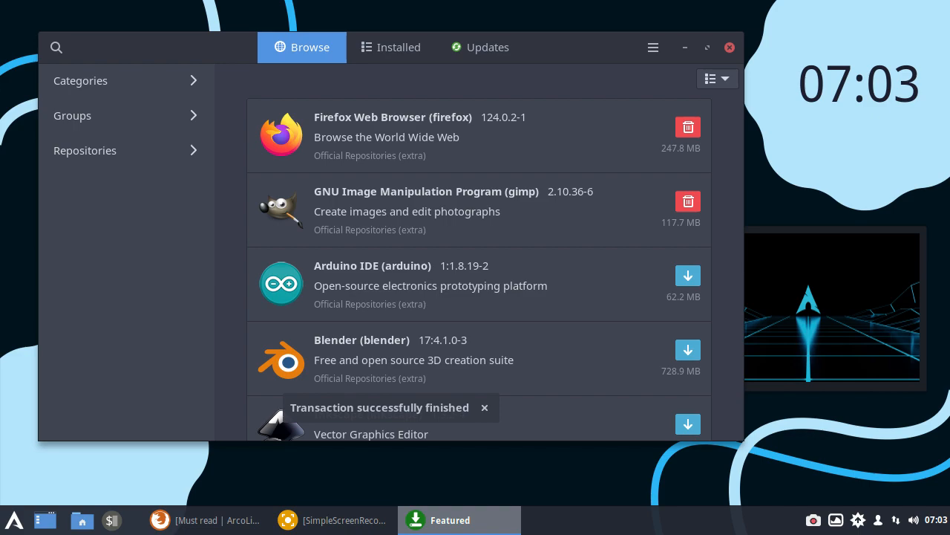
# Step: Close Pamac and launch the newly installed GIMP from the Cinnamon menu
pyautogui.click(729, 46)
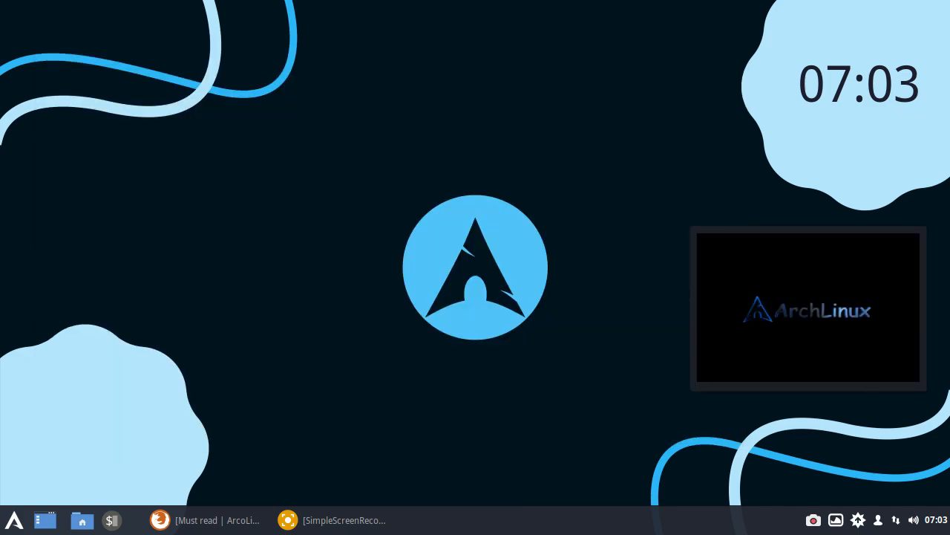
pyautogui.click(13, 520)
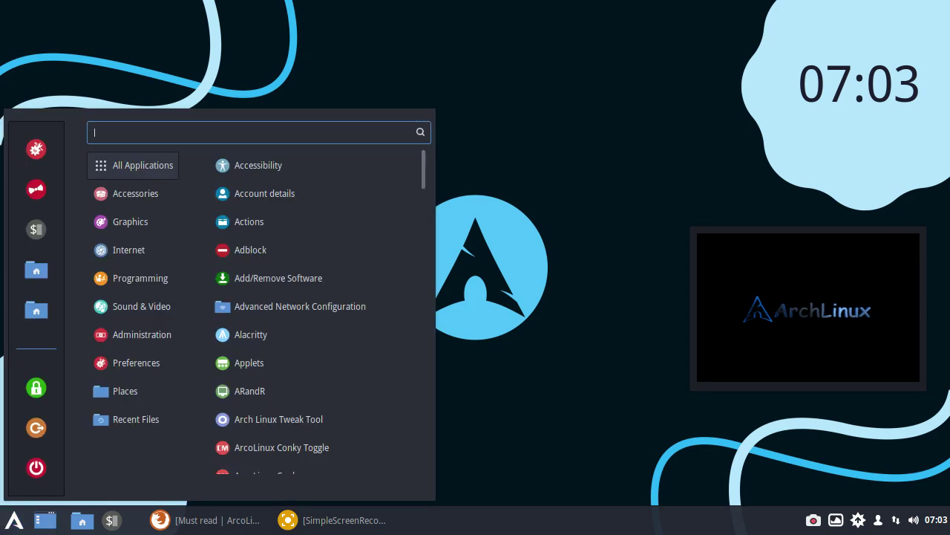
pyautogui.click(128, 249)
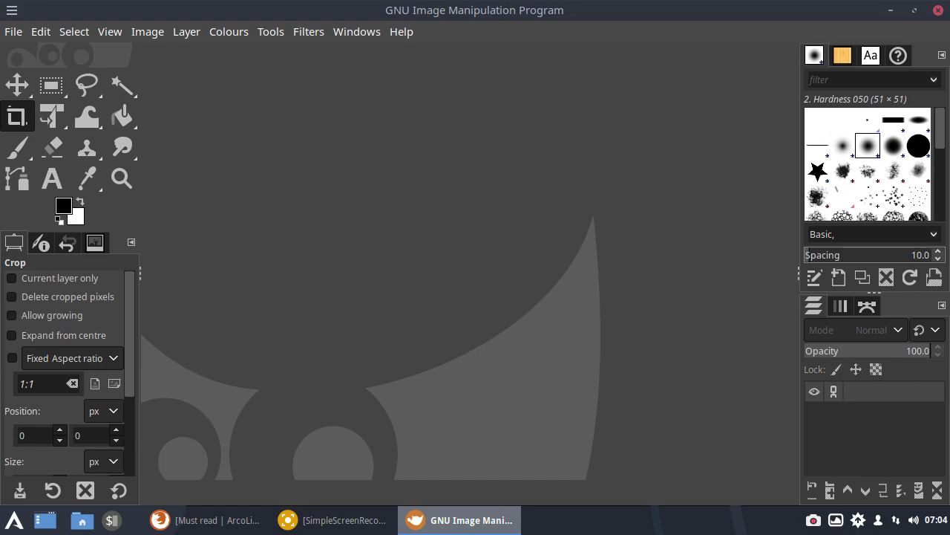
pyautogui.click(12, 31)
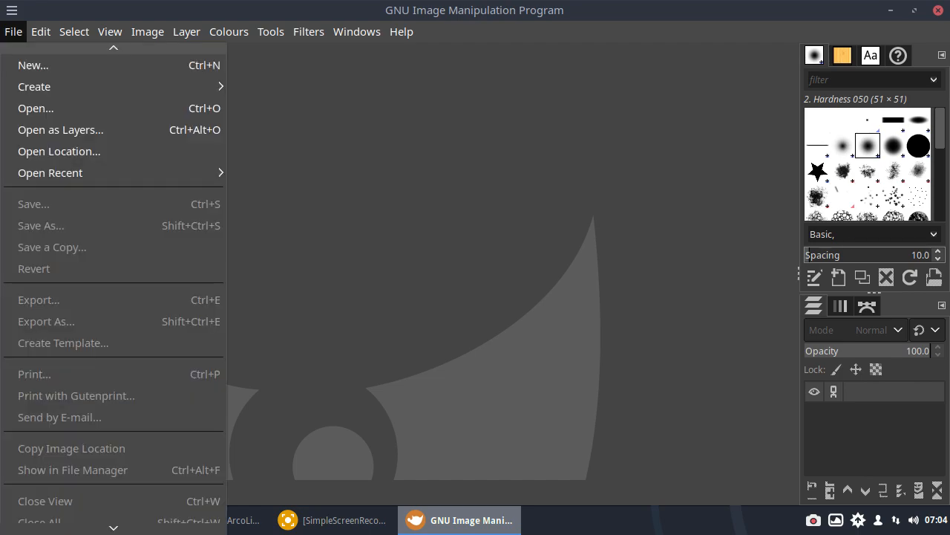
pyautogui.click(36, 107)
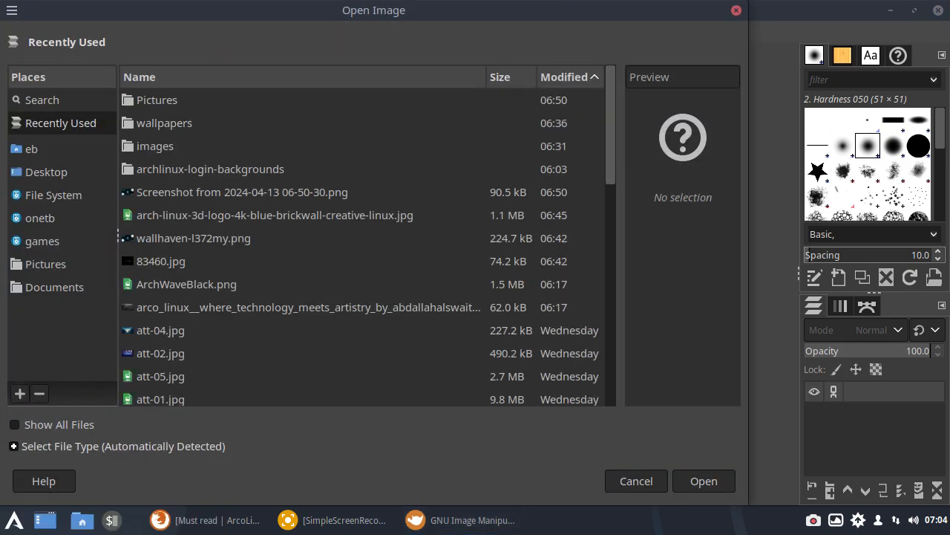
pyautogui.click(45, 264)
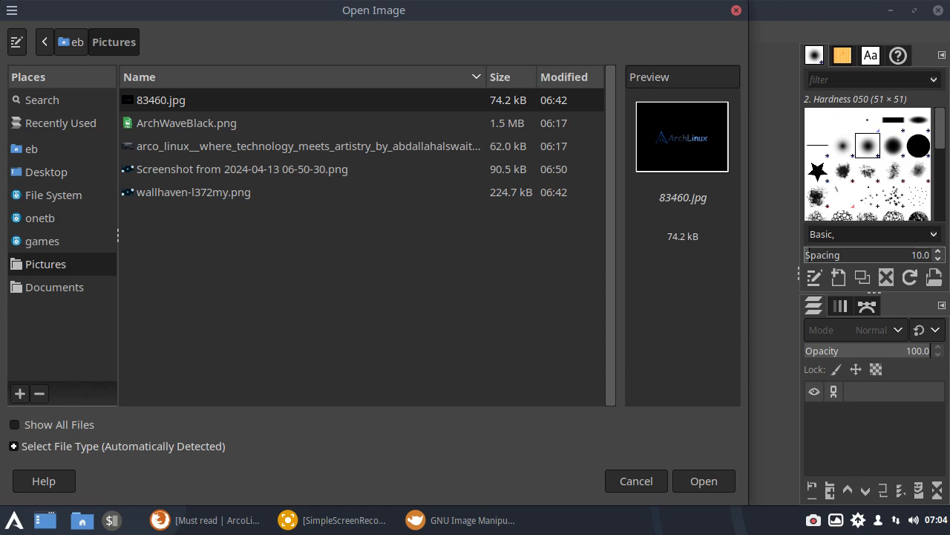
pyautogui.click(242, 169)
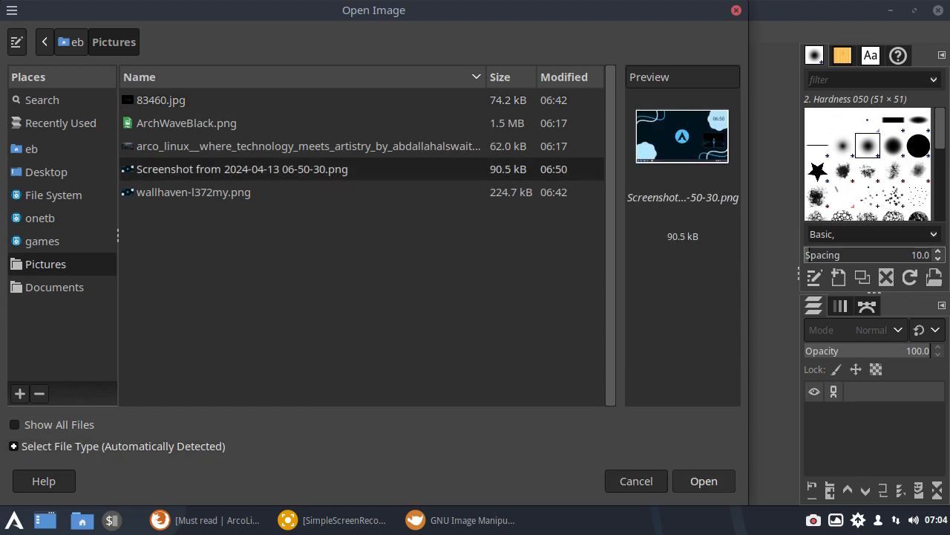
pyautogui.click(702, 481)
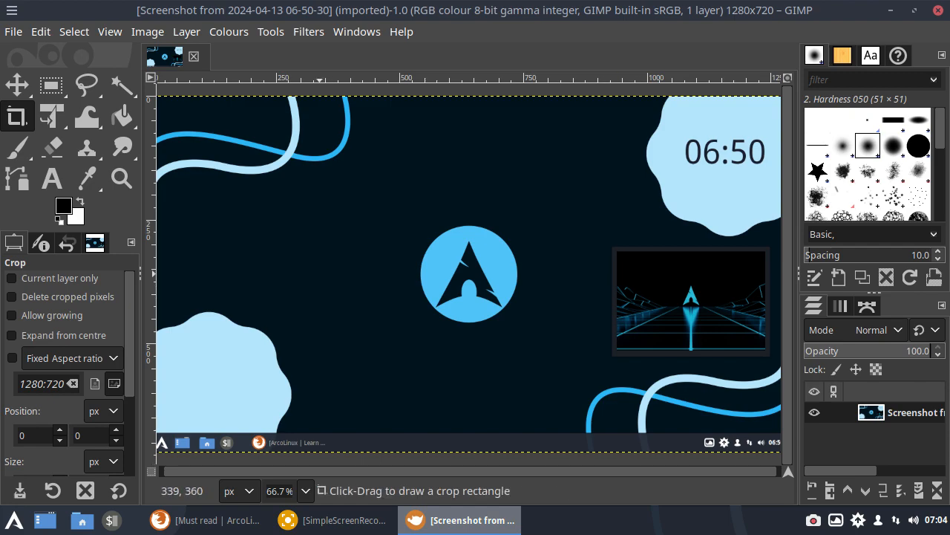
# Step: Add a new transparent layer above the screenshot
pyautogui.click(187, 31)
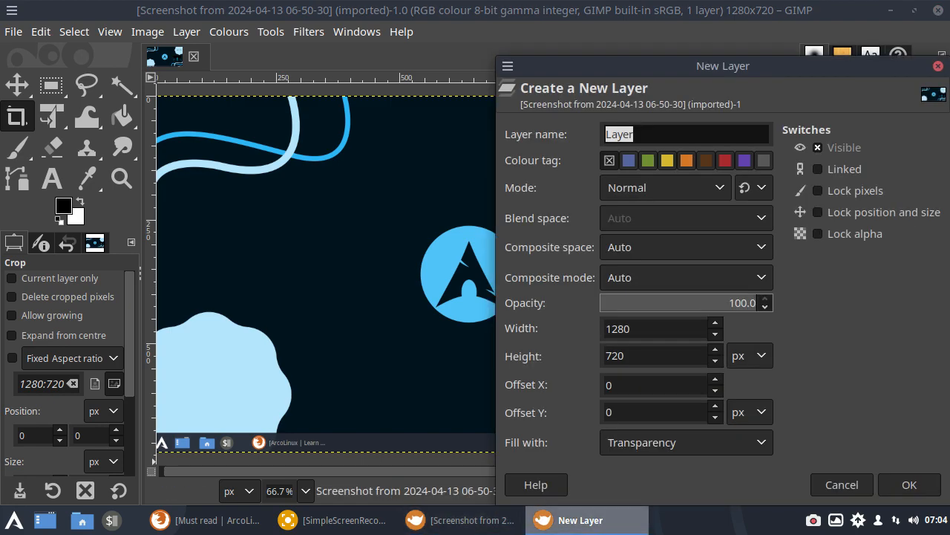
pyautogui.click(909, 484)
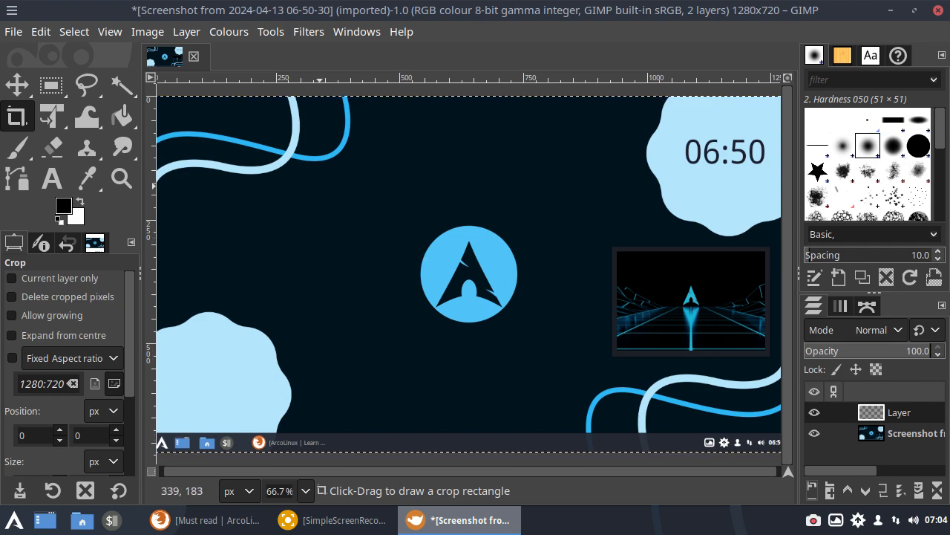
pyautogui.click(40, 31)
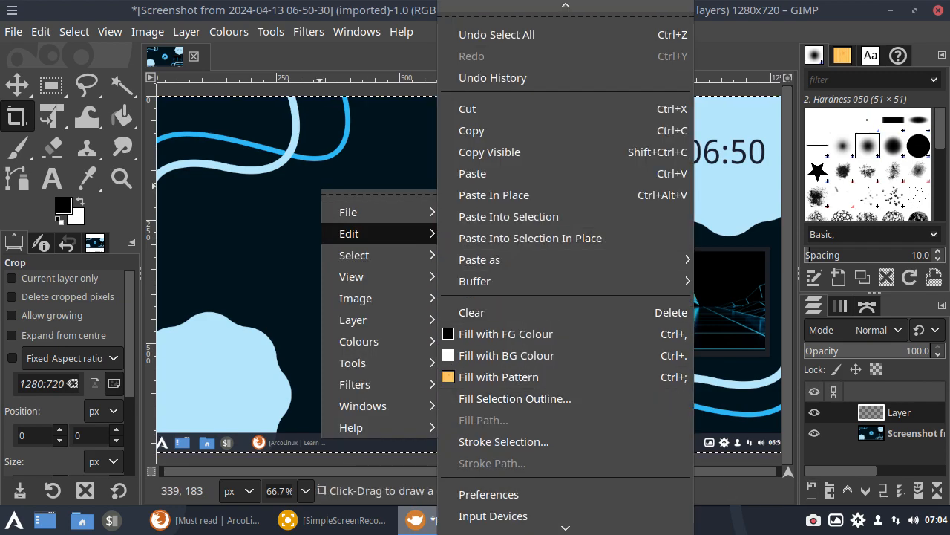
pyautogui.click(502, 441)
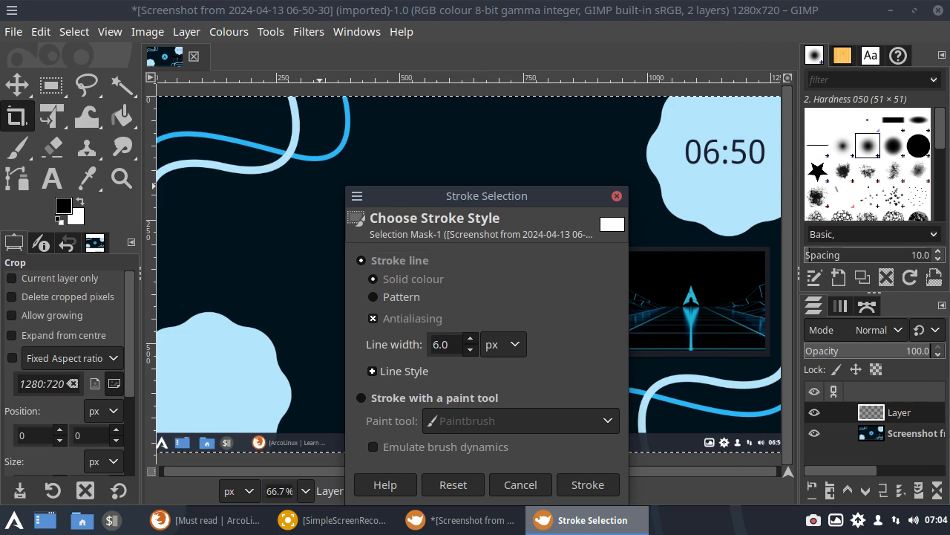
pyautogui.moveTo(487, 196); pyautogui.dragTo(469, 63)
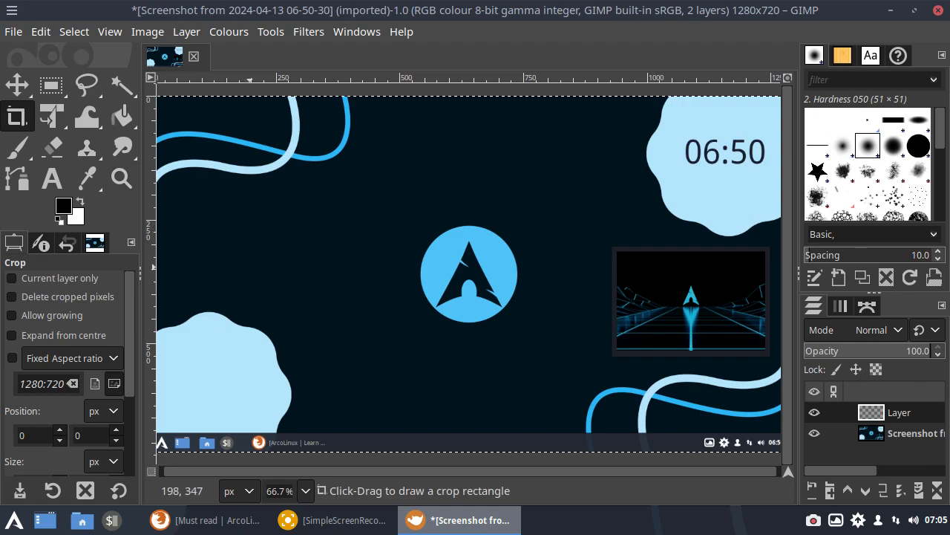
# Step: Stroke the selection with a 75-pixel line width to outline the screenshot
pyautogui.click(40, 31)
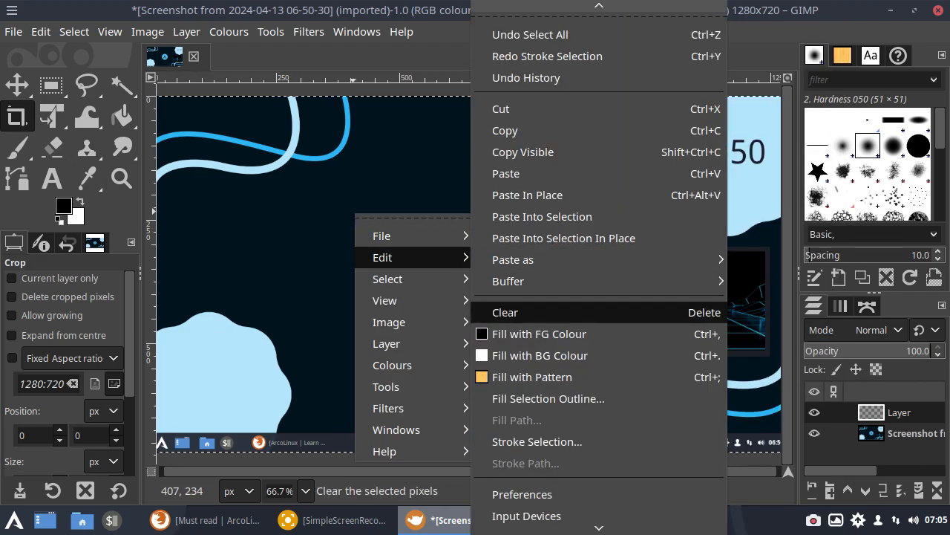
pyautogui.click(536, 441)
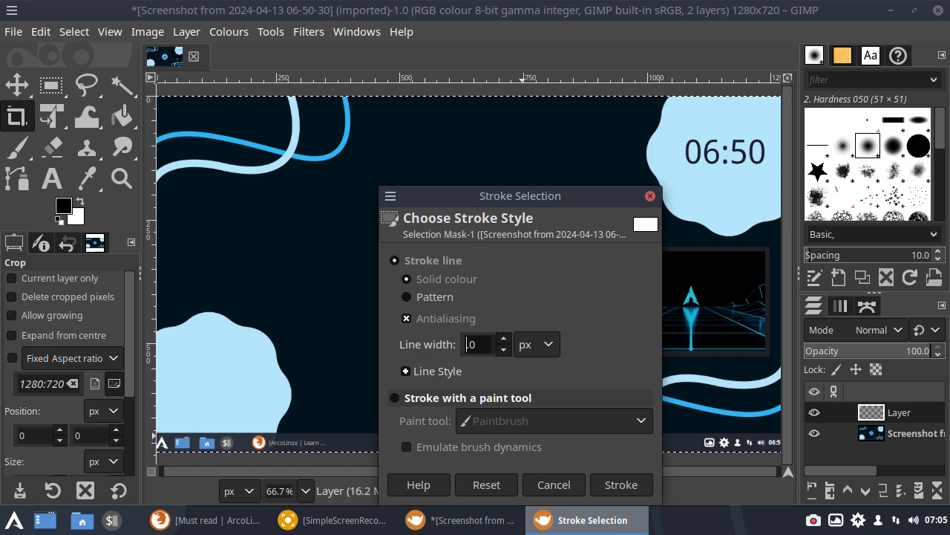
pyautogui.write('75')
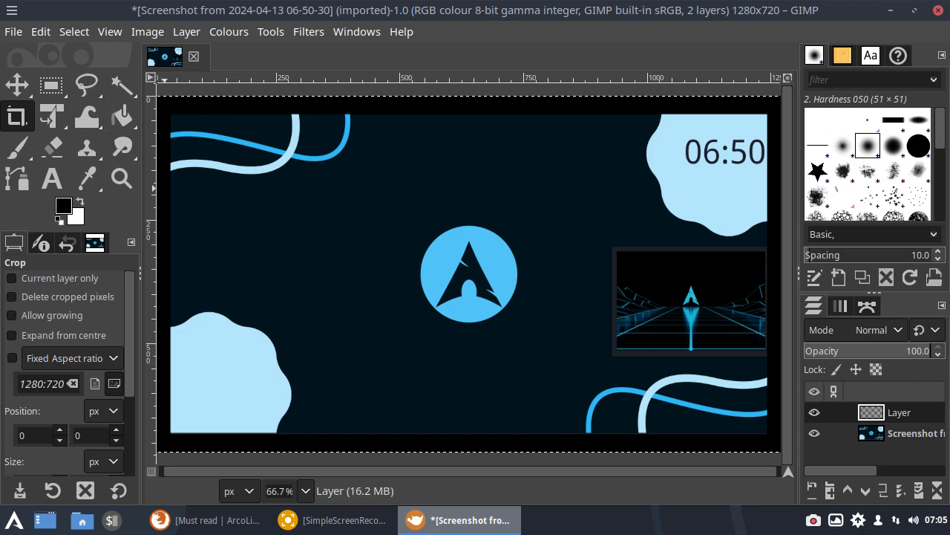
# Step: Overwrite the original PNG in Pictures and quit GIMP discarding the project
pyautogui.click(12, 31)
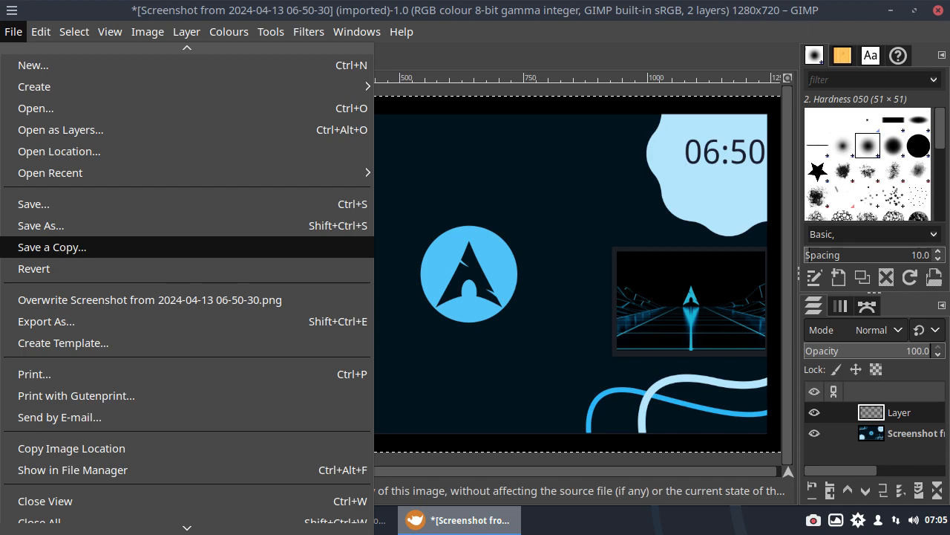
pyautogui.click(148, 300)
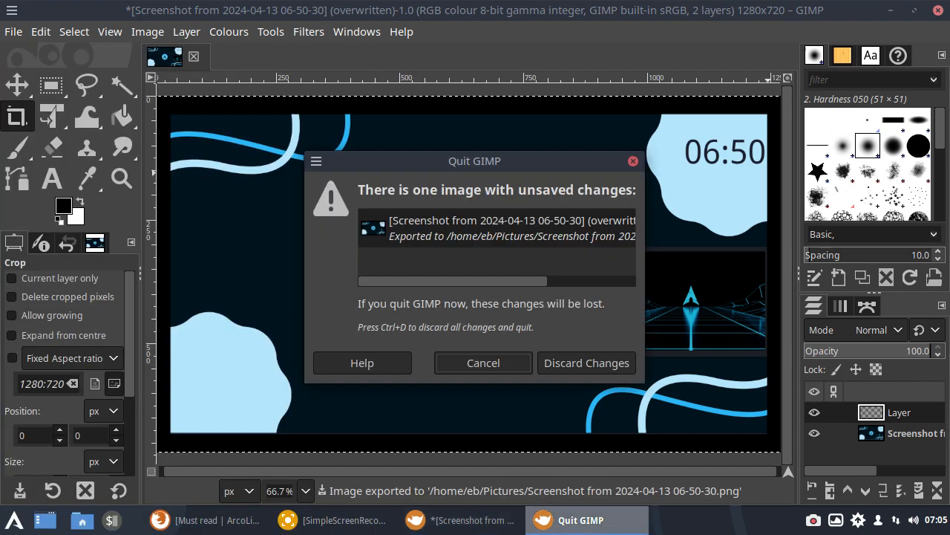
pyautogui.click(585, 362)
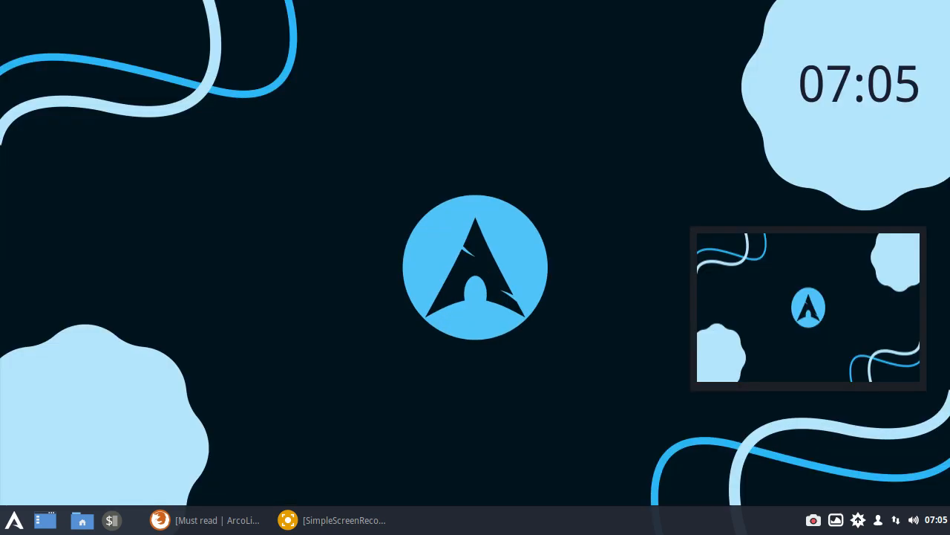
# Step: Launch a terminal from the application menu and run neofetch for system info
pyautogui.click(14, 519)
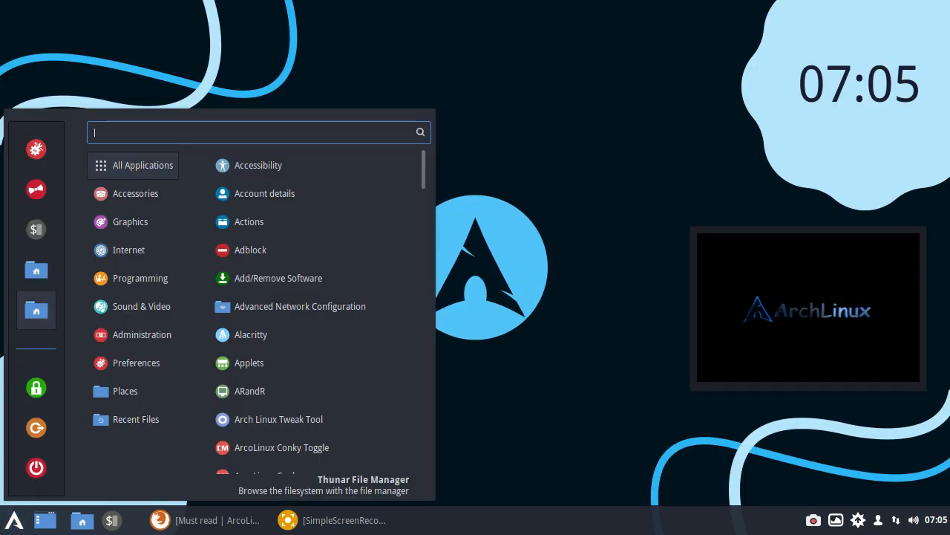
pyautogui.press('Escape')
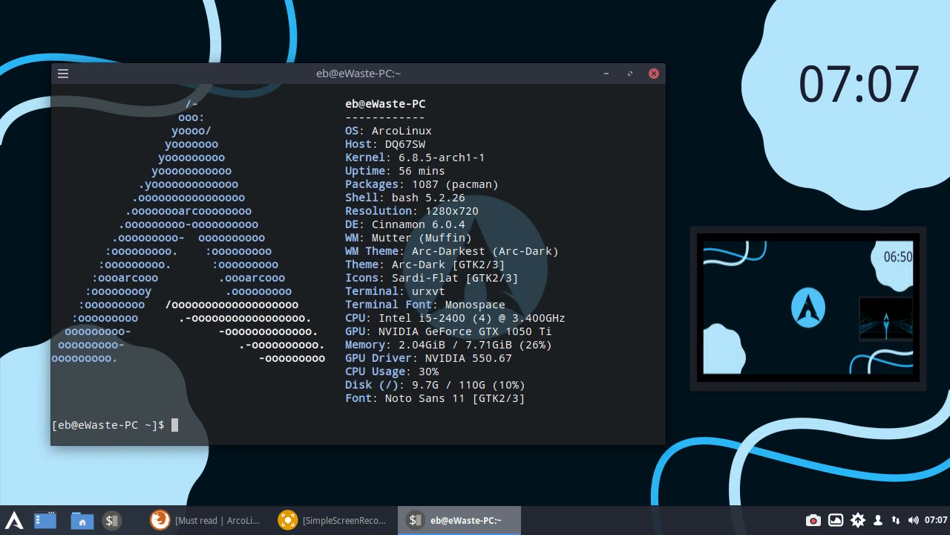
# Step: Browse the ArcoLinux Must read page and the Start here menu section
pyautogui.click(208, 519)
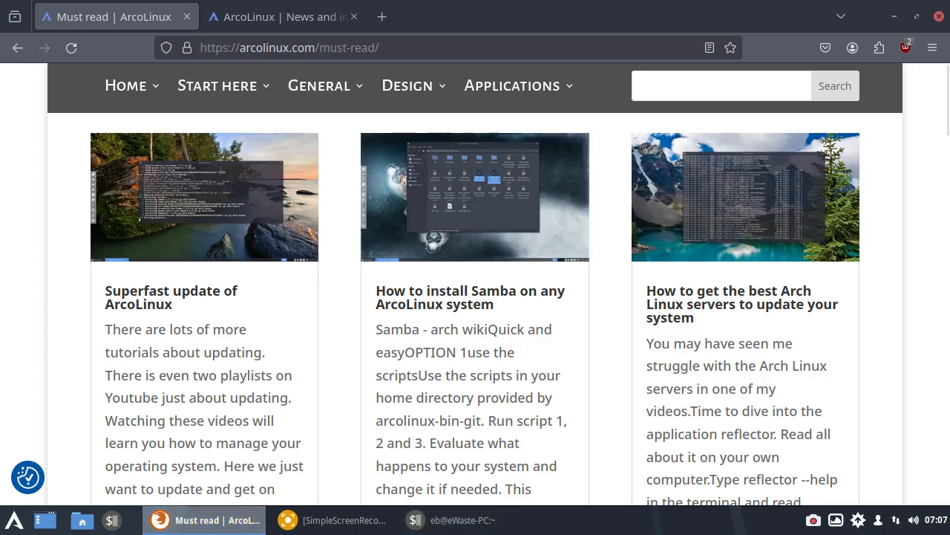
pyautogui.click(216, 85)
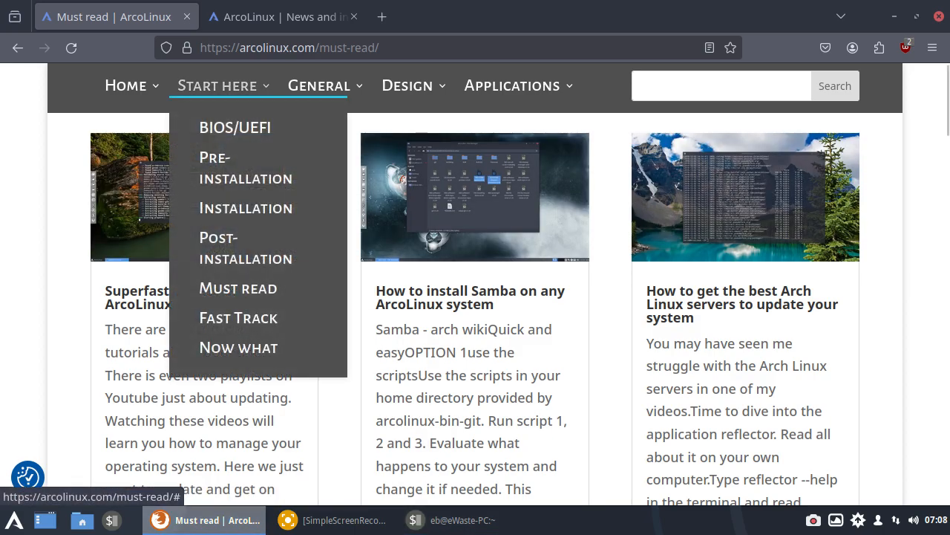
pyautogui.scroll(-3)
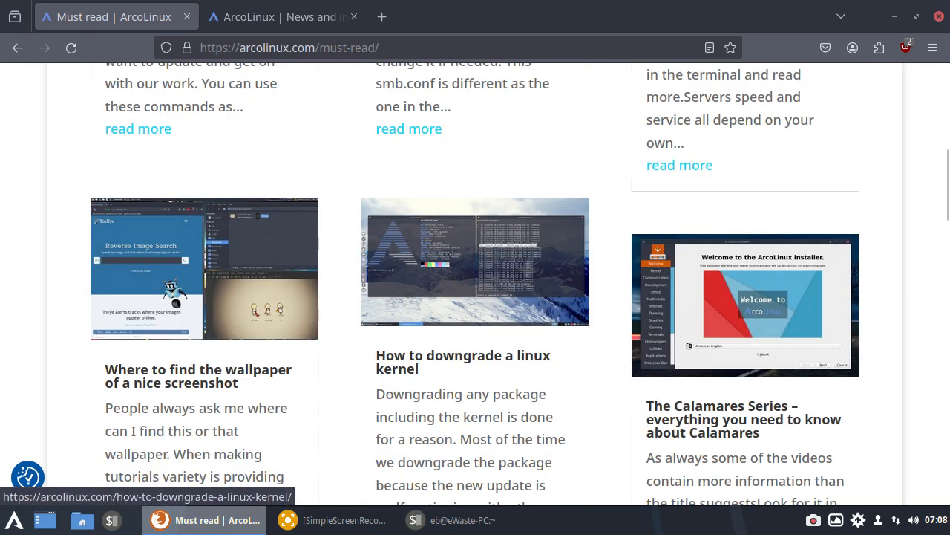
pyautogui.scroll(-3)
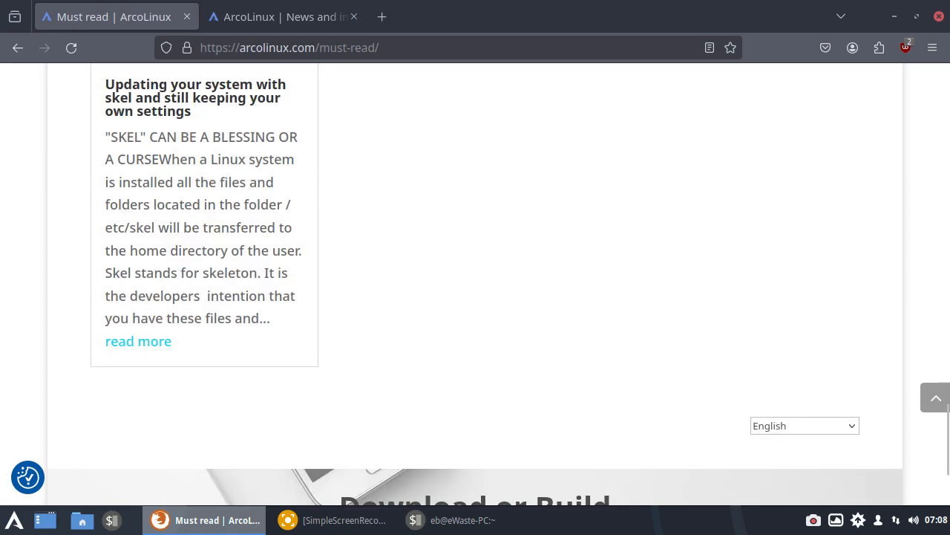
pyautogui.scroll(3)
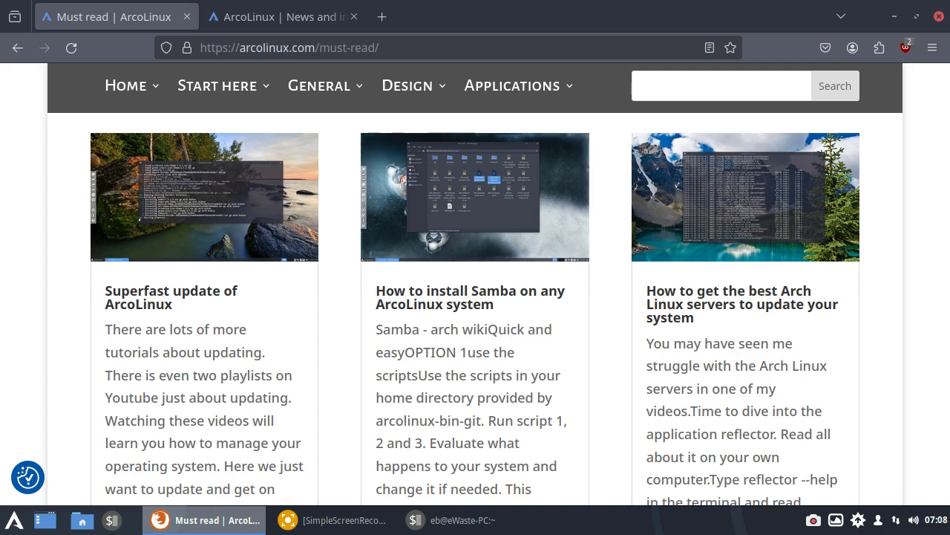
pyautogui.scroll(-3)
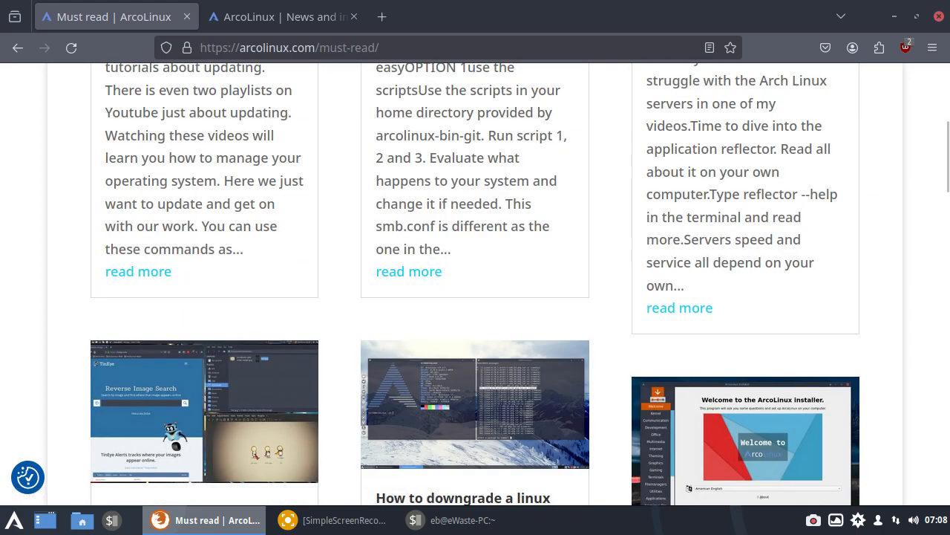
pyautogui.click(217, 85)
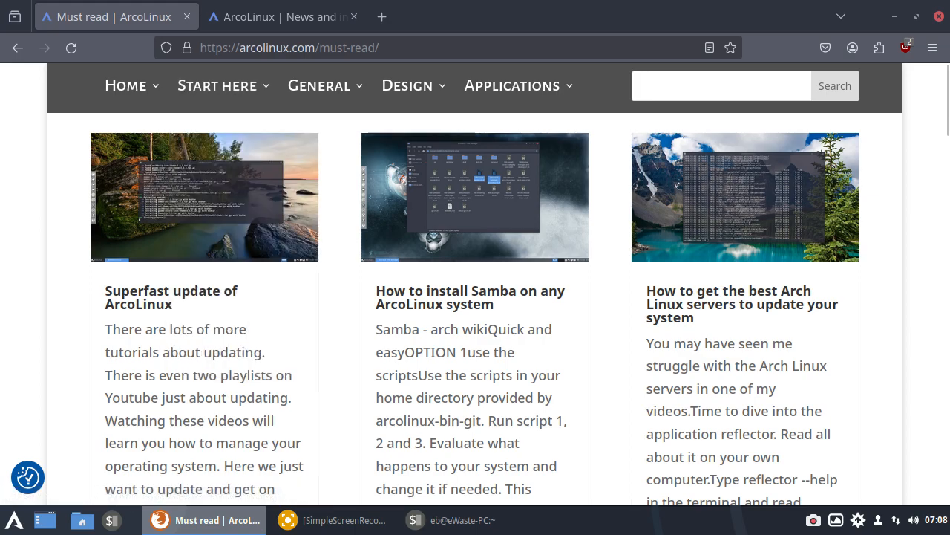
pyautogui.scroll(-3)
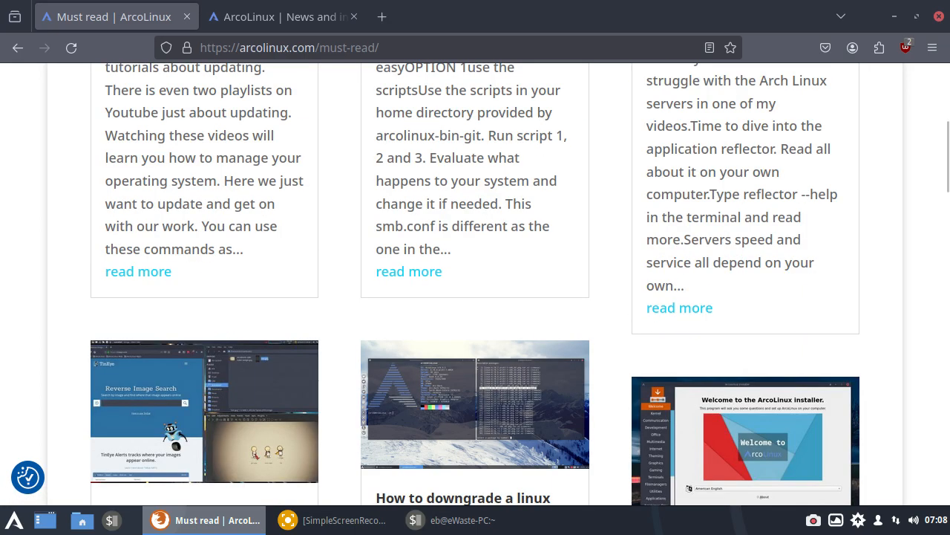
pyautogui.scroll(3)
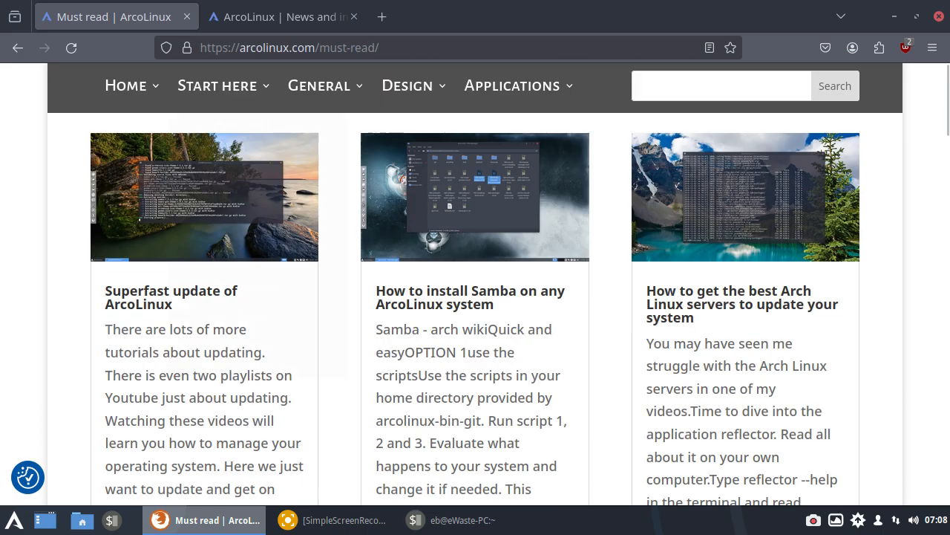
# Step: Read through the Fast Track guide under Start here, then close Firefox
pyautogui.click(217, 85)
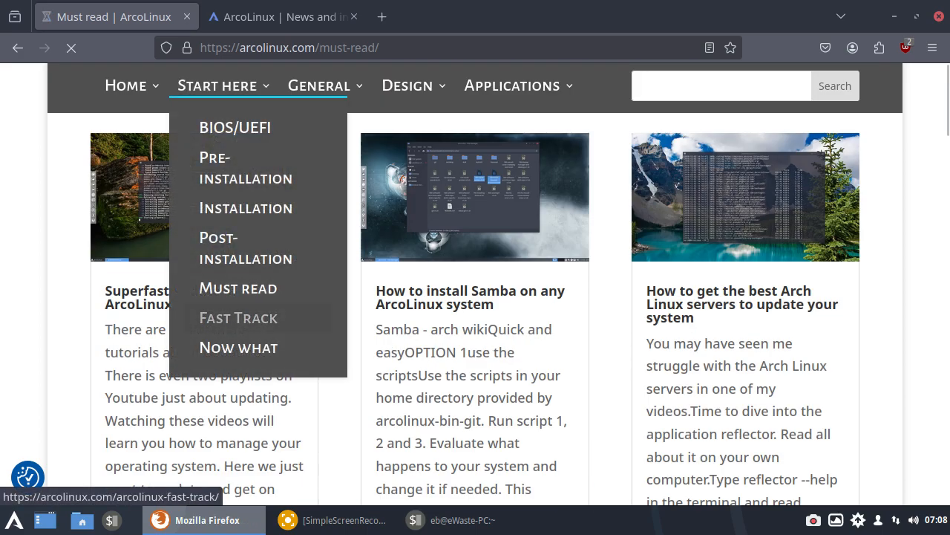
pyautogui.click(238, 318)
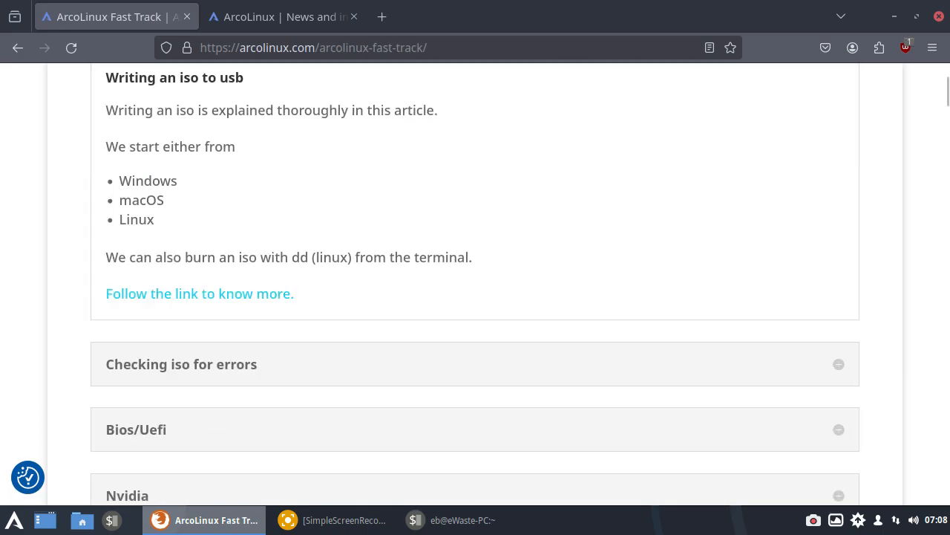
pyautogui.scroll(-3)
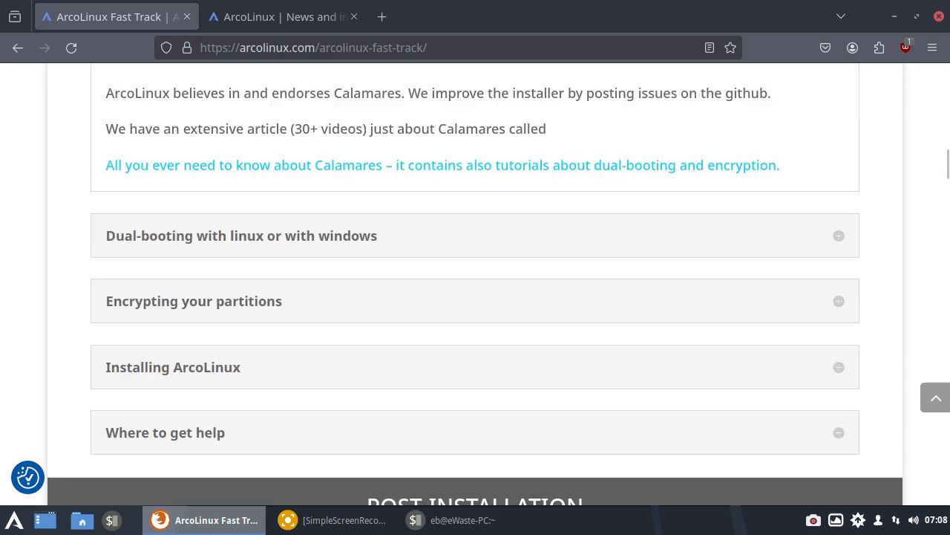
pyautogui.scroll(3)
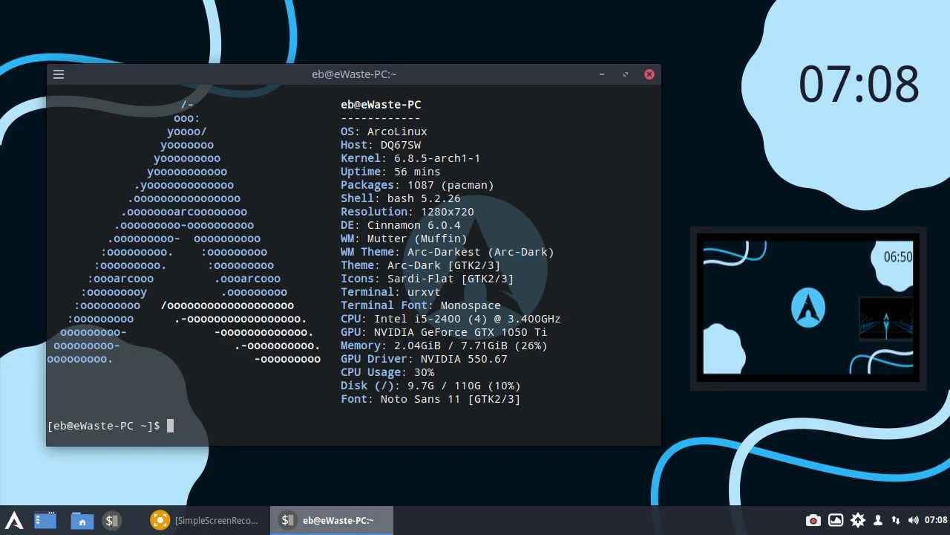
# Step: Move the neofetch terminal toward the top-left and bring up SimpleScreenRecorder to stop recording
pyautogui.moveTo(353, 75); pyautogui.dragTo(329, 41)
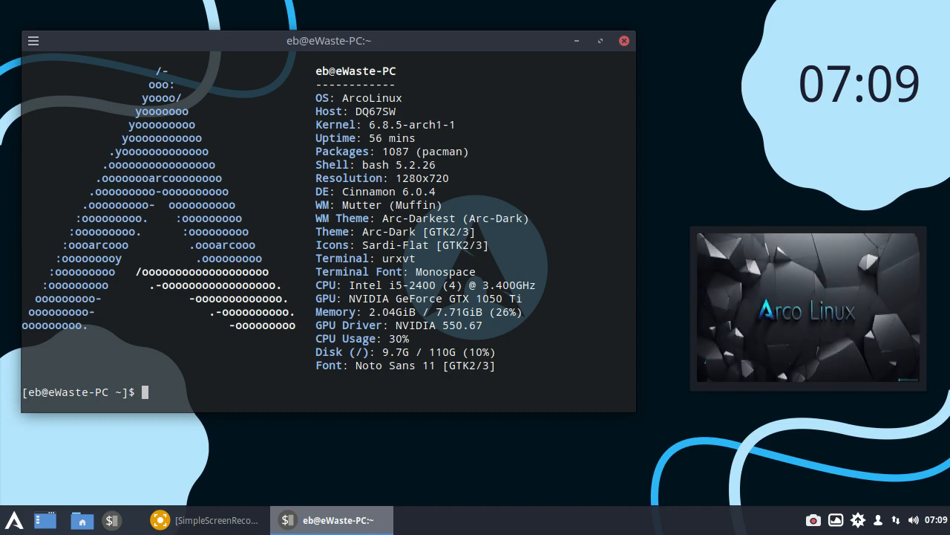
pyautogui.moveTo(330, 42); pyautogui.dragTo(353, 21)
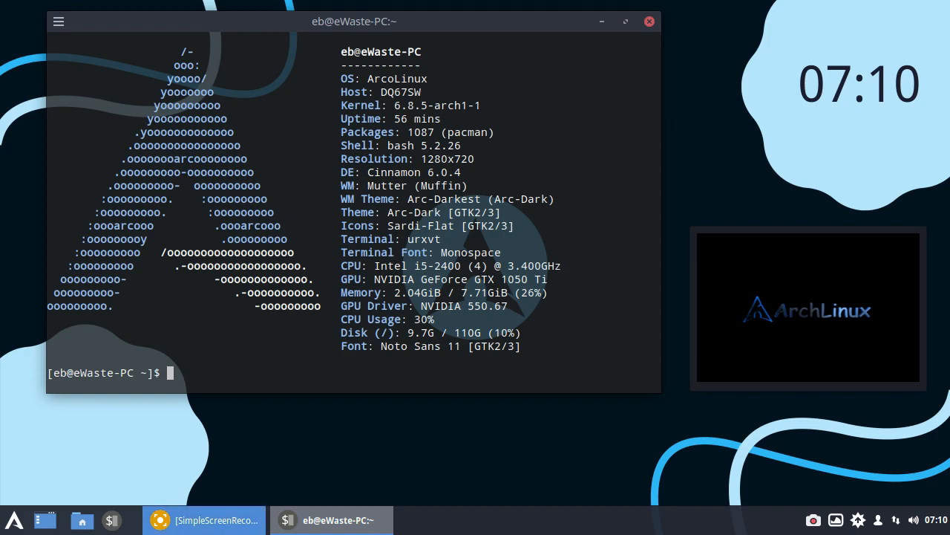
pyautogui.click(203, 520)
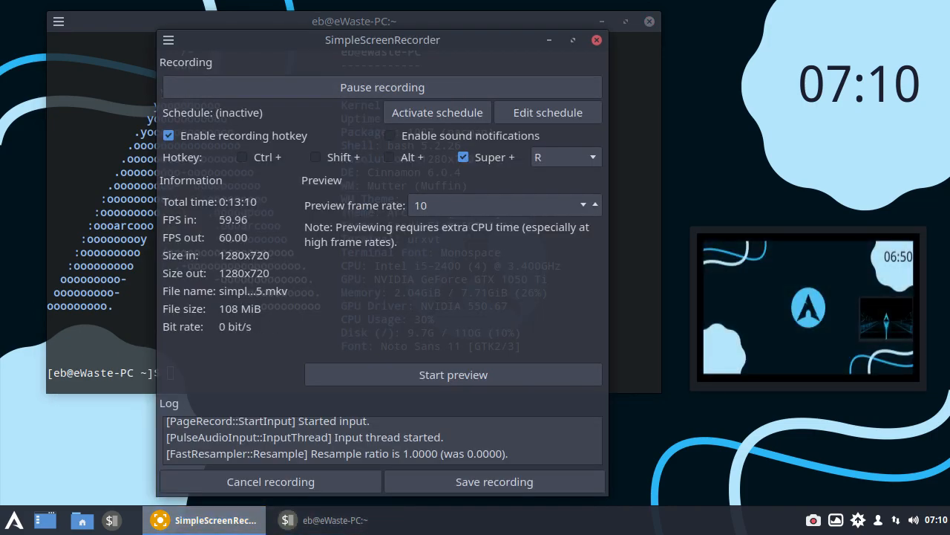